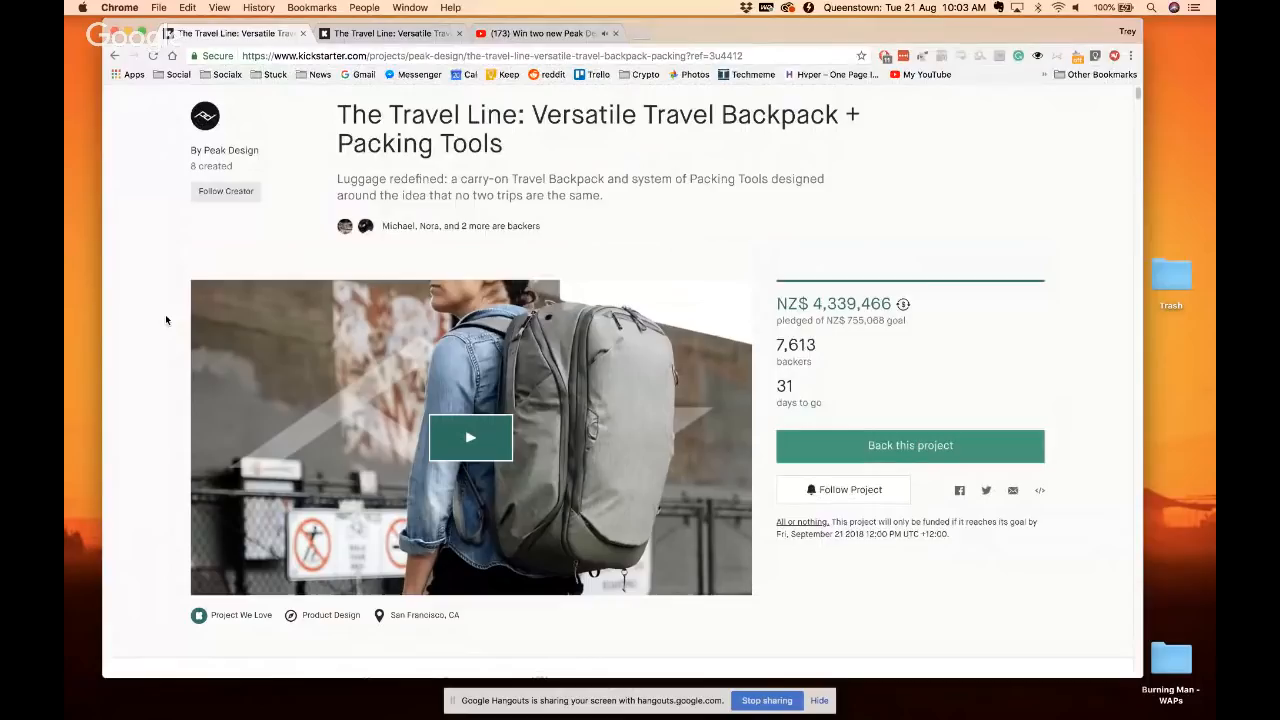
# Scroll past the capacity and dimensions graphic to the US$429 Travel Bundle + Camera Cube Small pledge
pyautogui.scroll(-3)
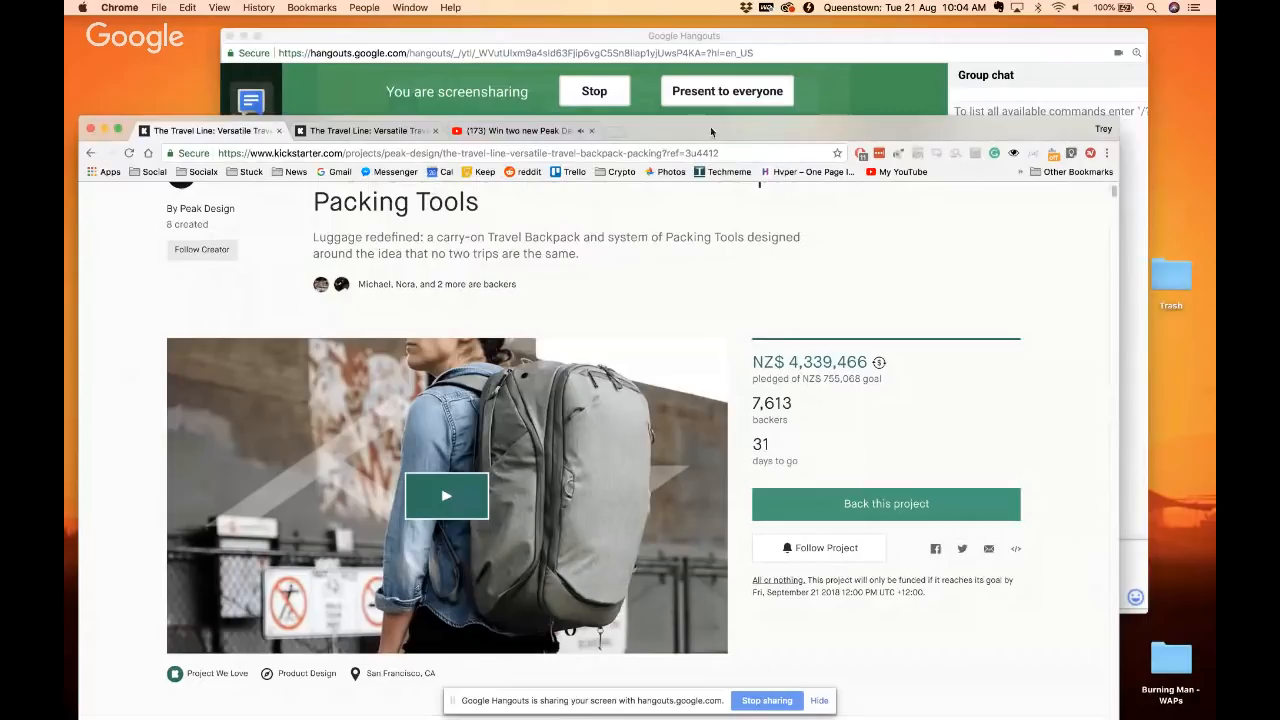
pyautogui.scroll(-3)
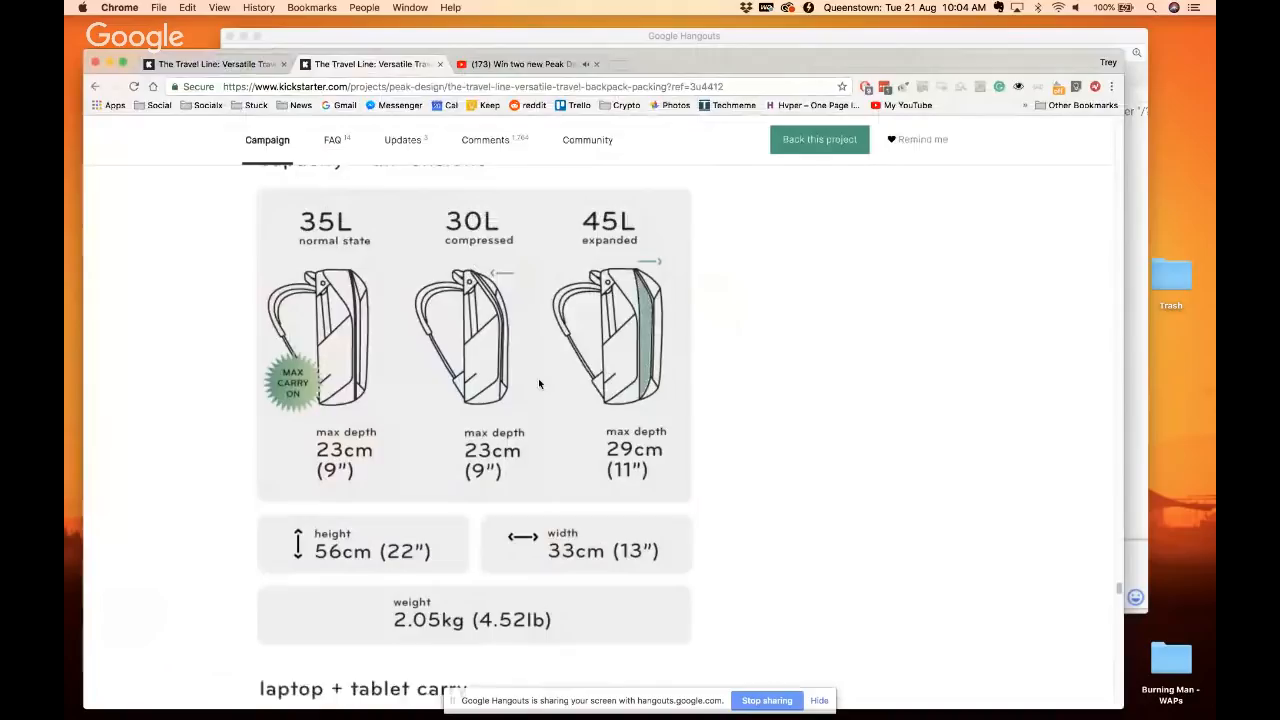
pyautogui.moveTo(654, 308)
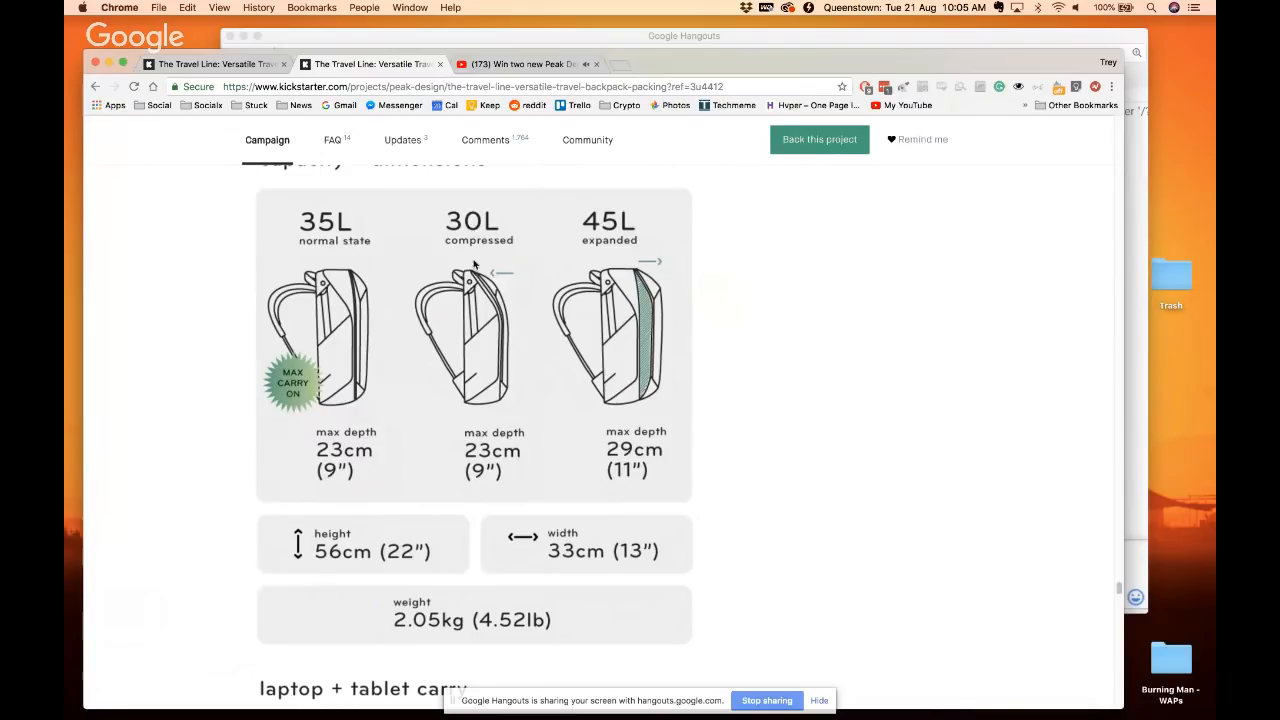
pyautogui.moveTo(460, 338)
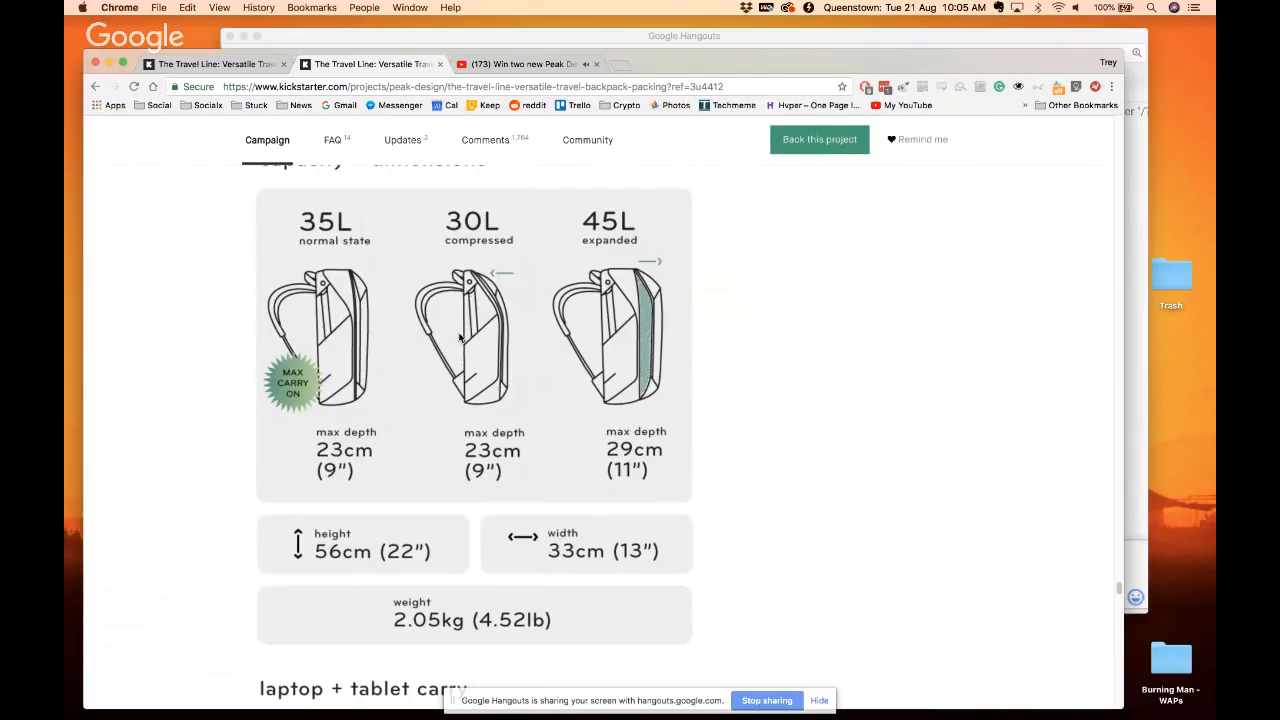
pyautogui.moveTo(628, 320)
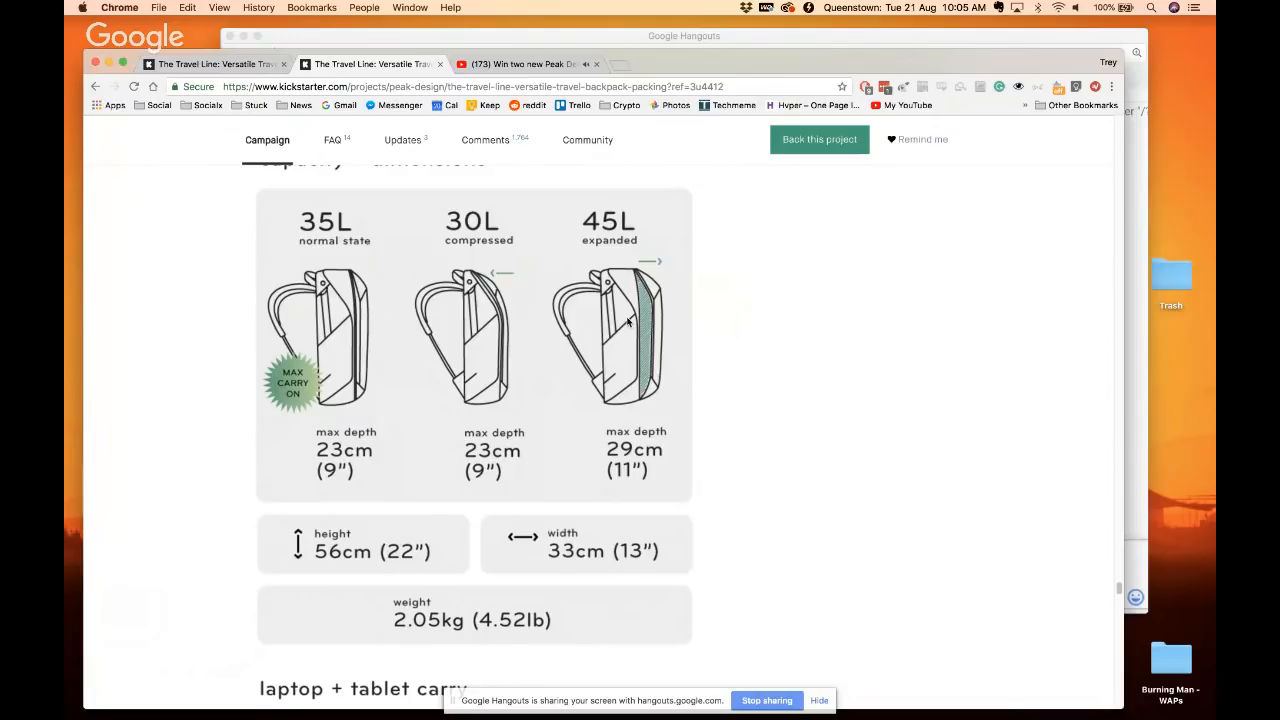
pyautogui.scroll(-3)
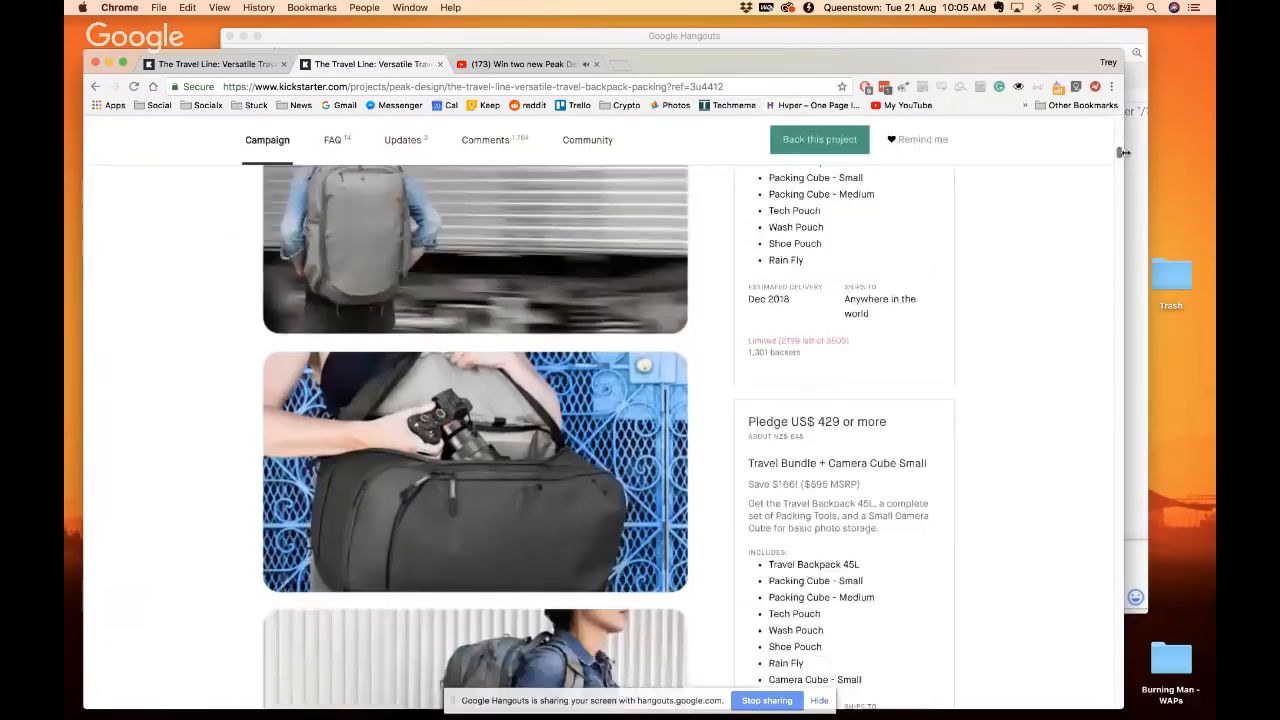
# Scroll through the 45L backpack feature images to the Cubes vs Pouches comparison graphic
pyautogui.scroll(-3)
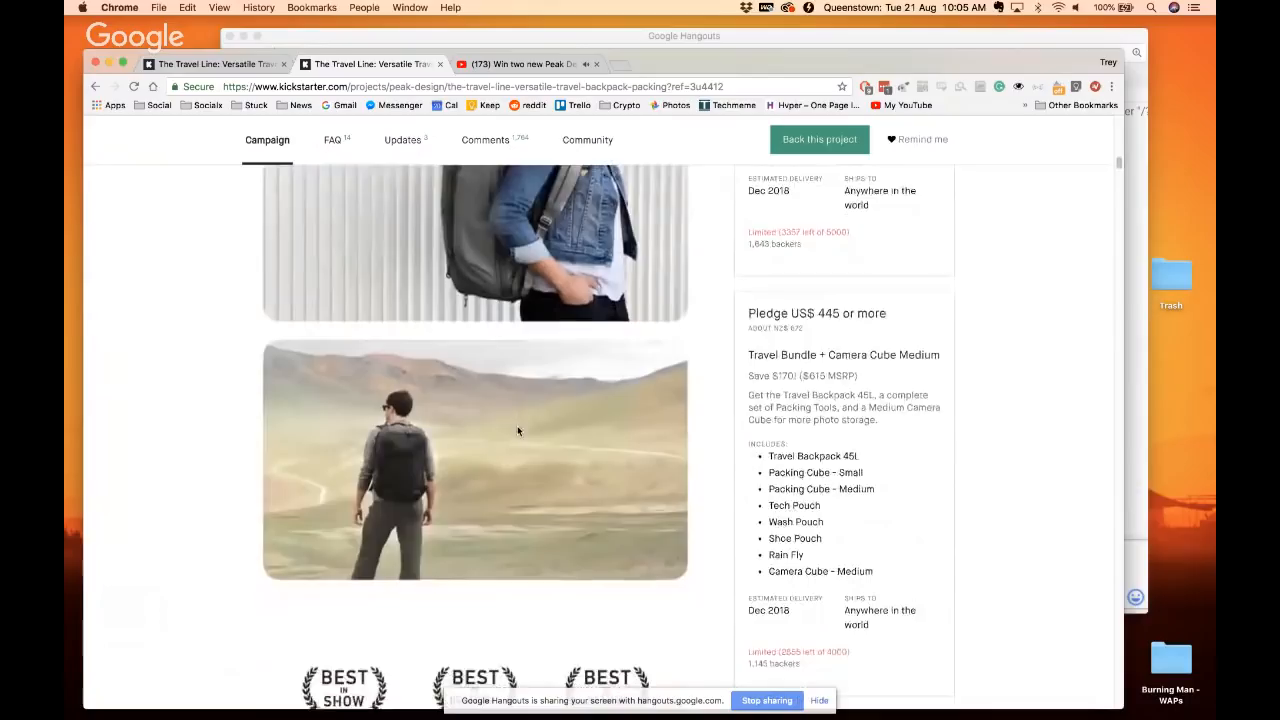
pyautogui.scroll(-3)
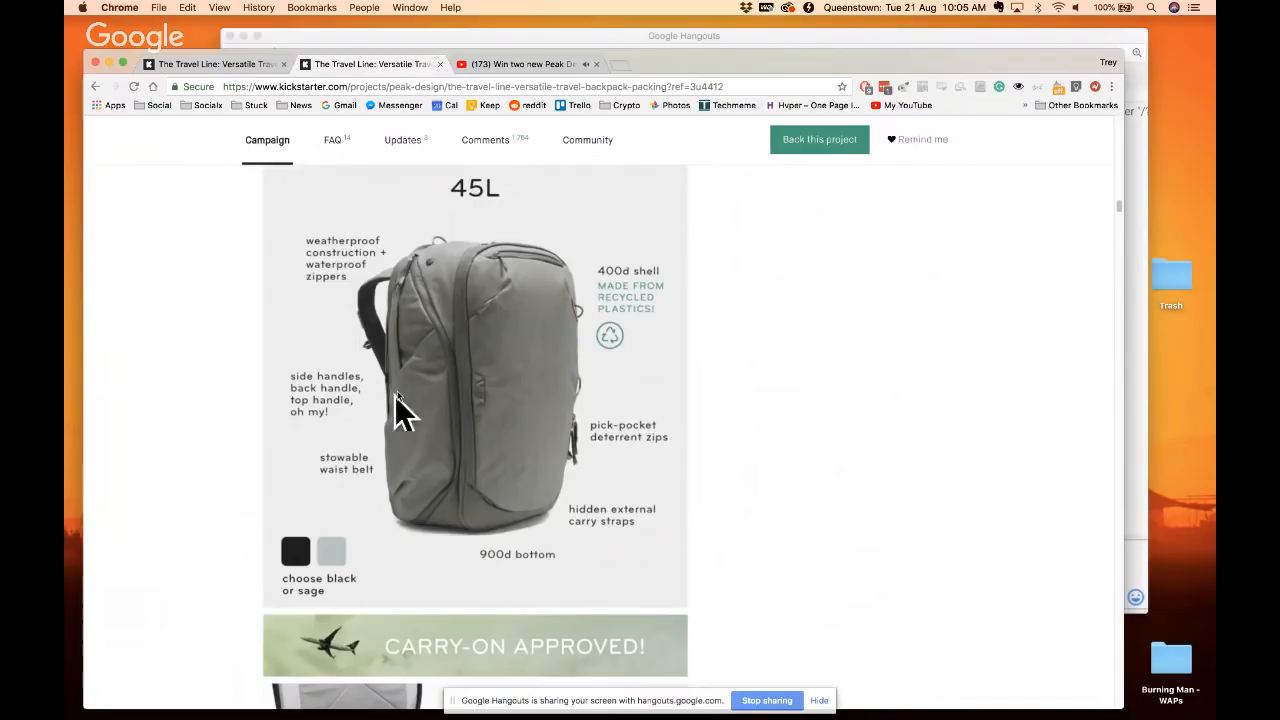
pyautogui.scroll(-3)
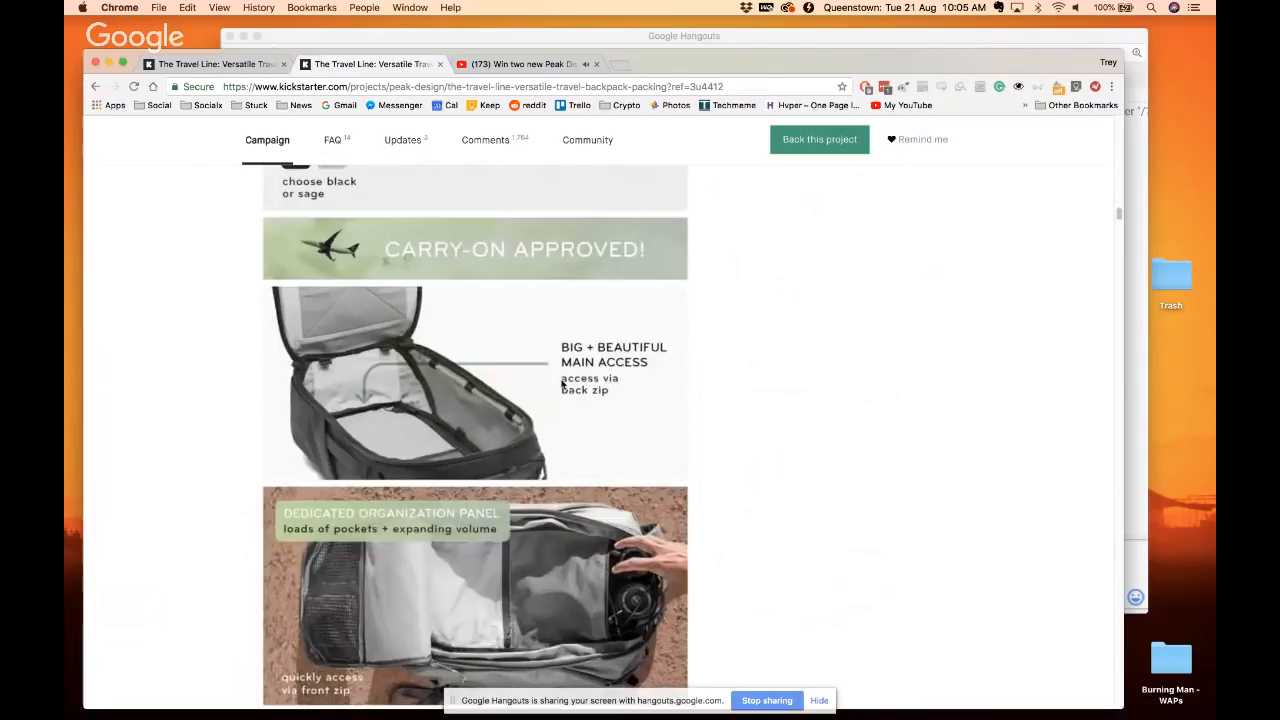
pyautogui.scroll(-3)
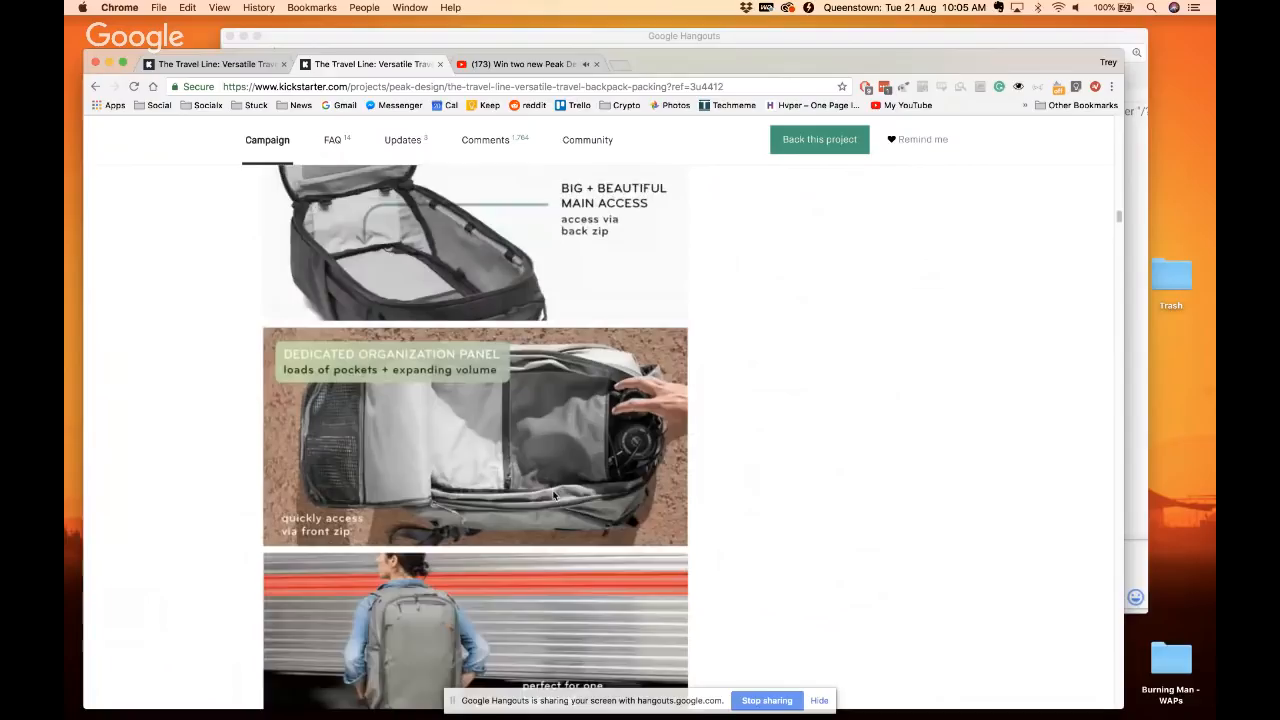
pyautogui.scroll(-3)
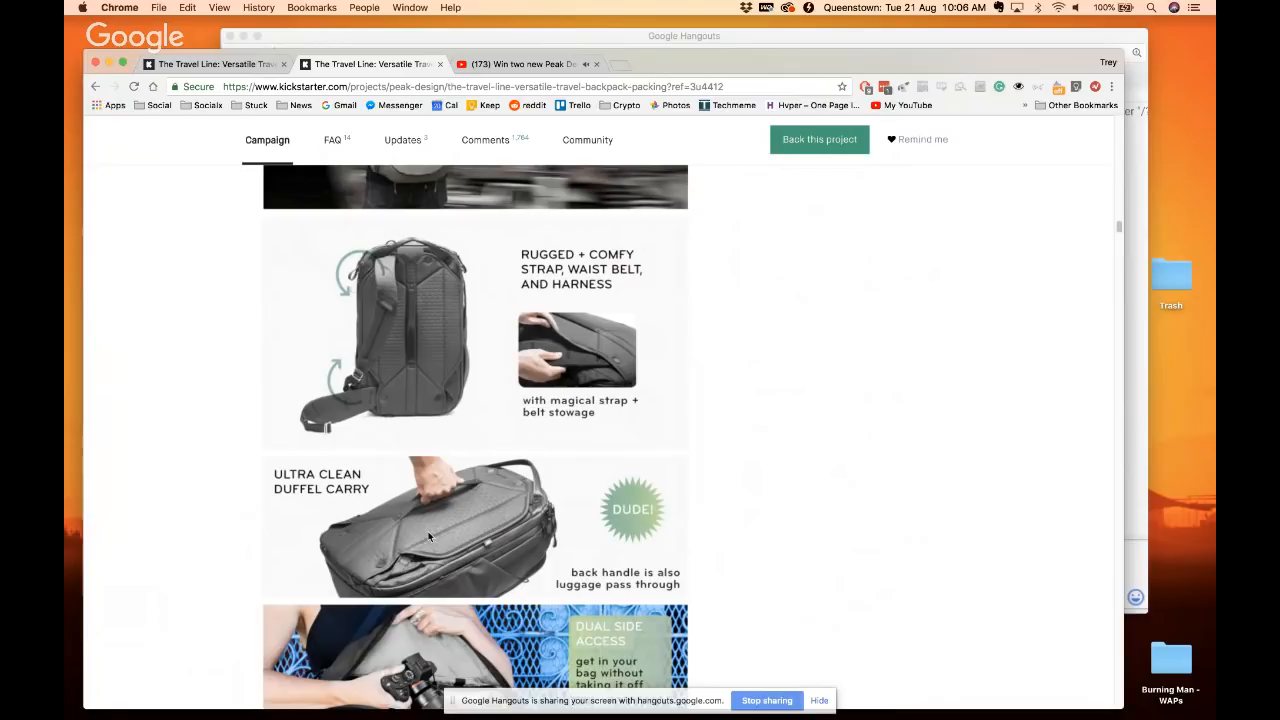
pyautogui.scroll(-3)
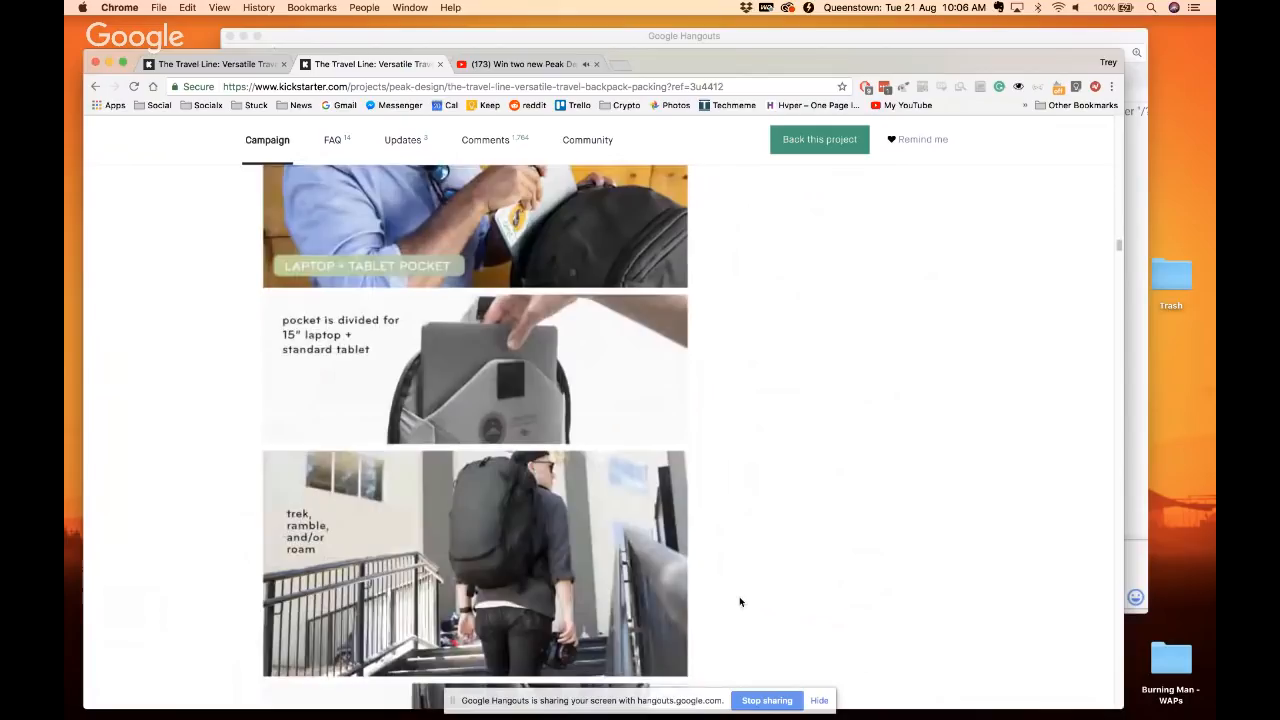
pyautogui.scroll(-3)
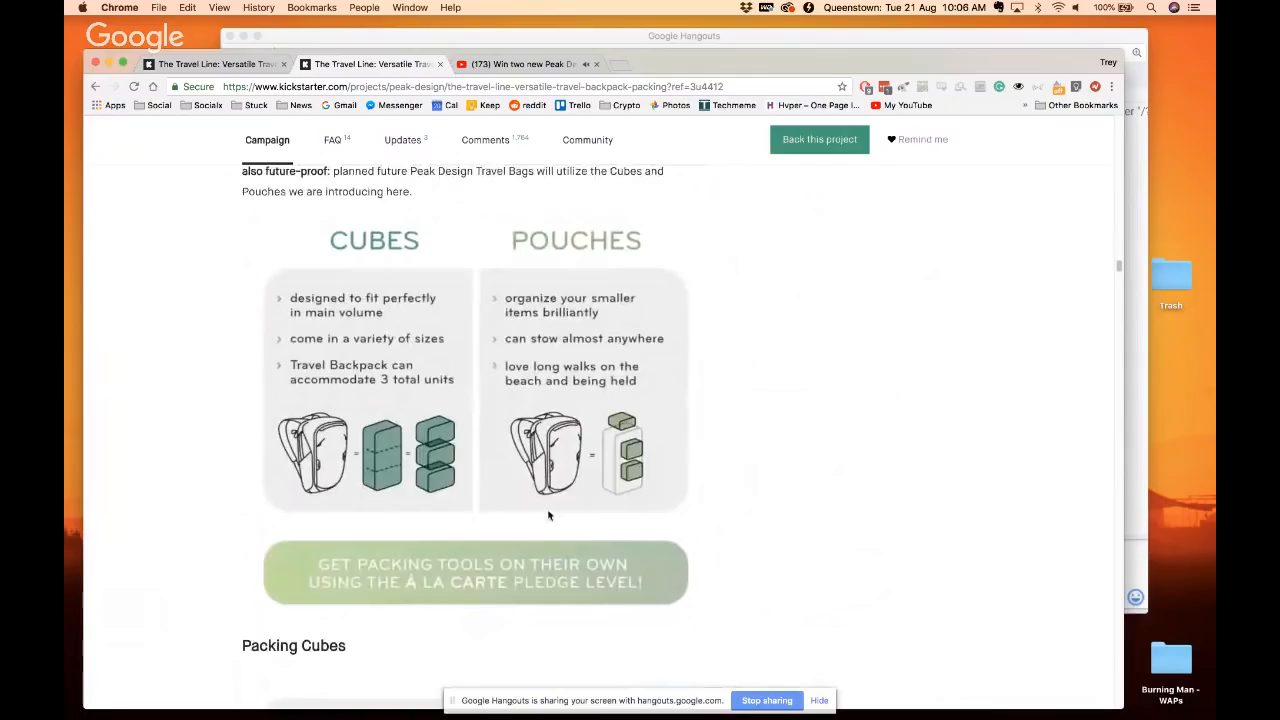
pyautogui.moveTo(725, 419)
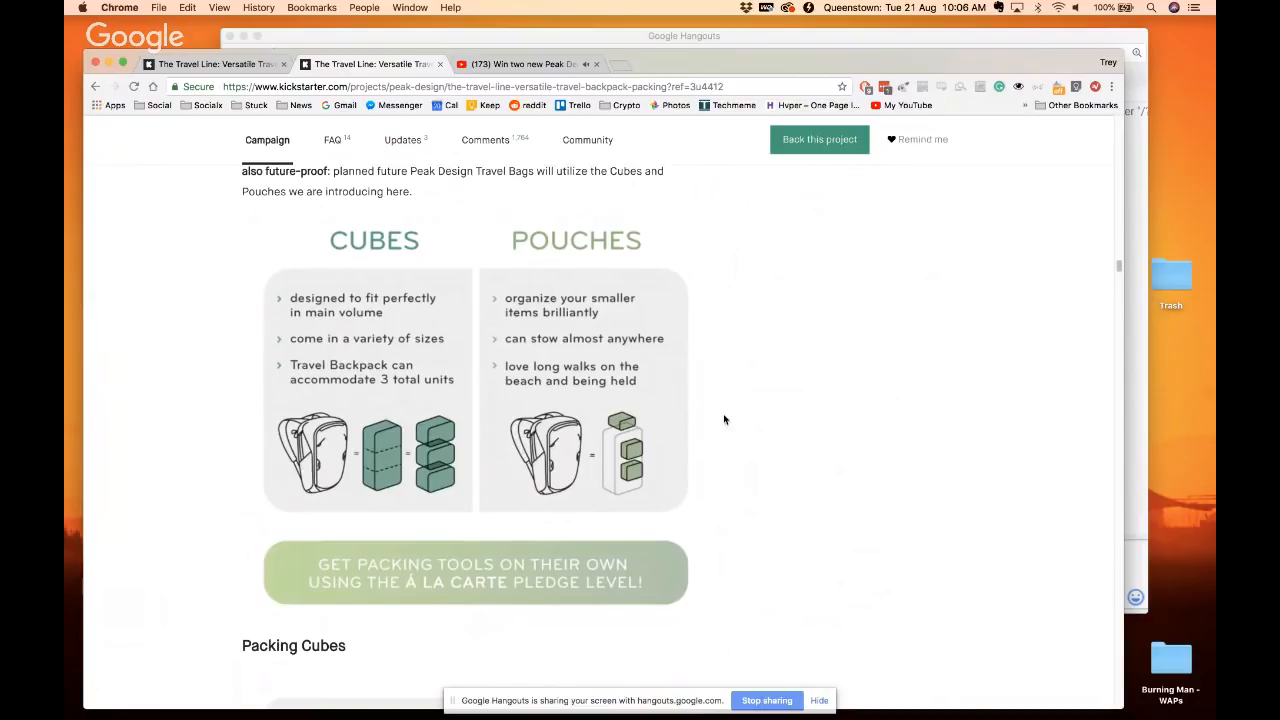
# Scroll past the Packing Cubes images until the Camera Cubes heading shows
pyautogui.scroll(-3)
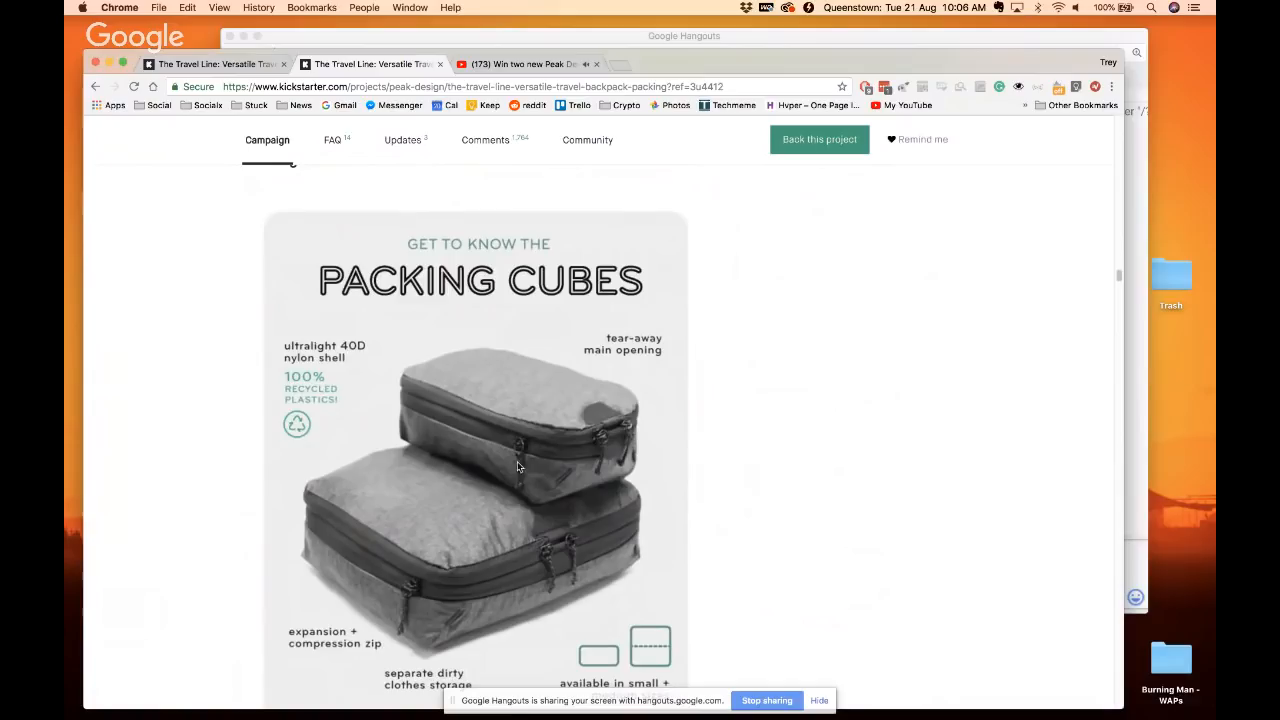
pyautogui.scroll(-3)
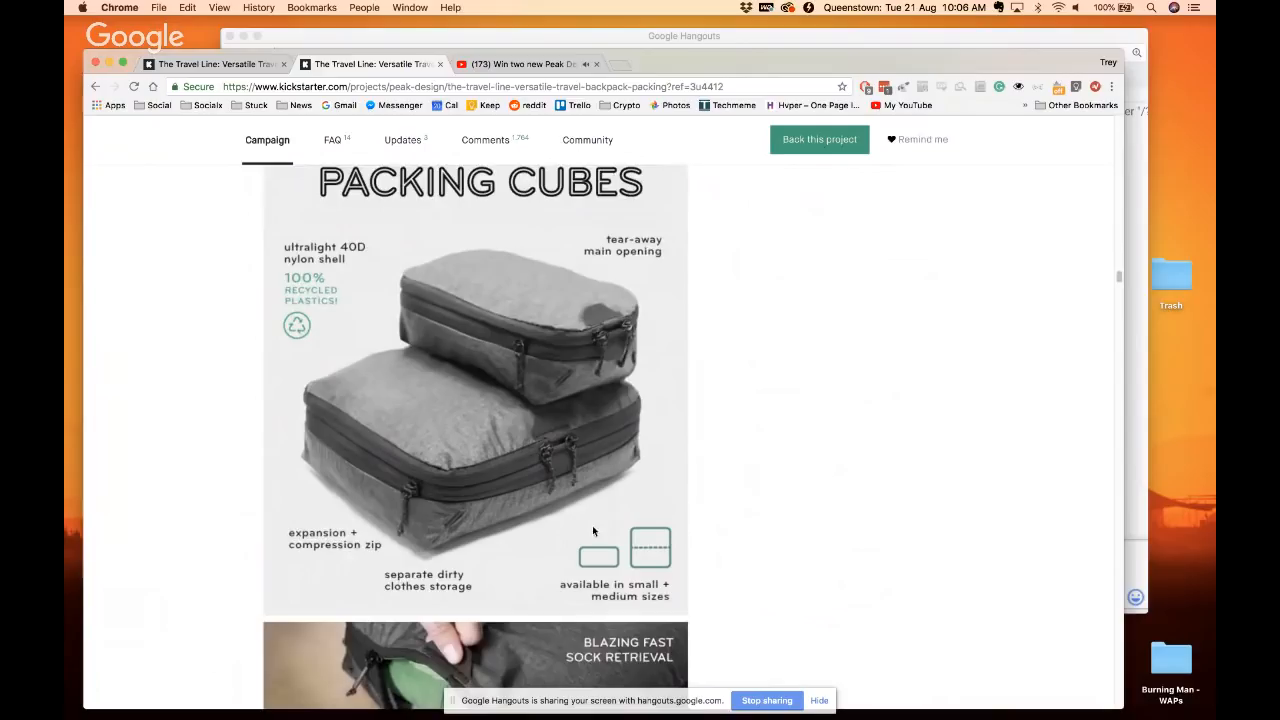
pyautogui.scroll(-3)
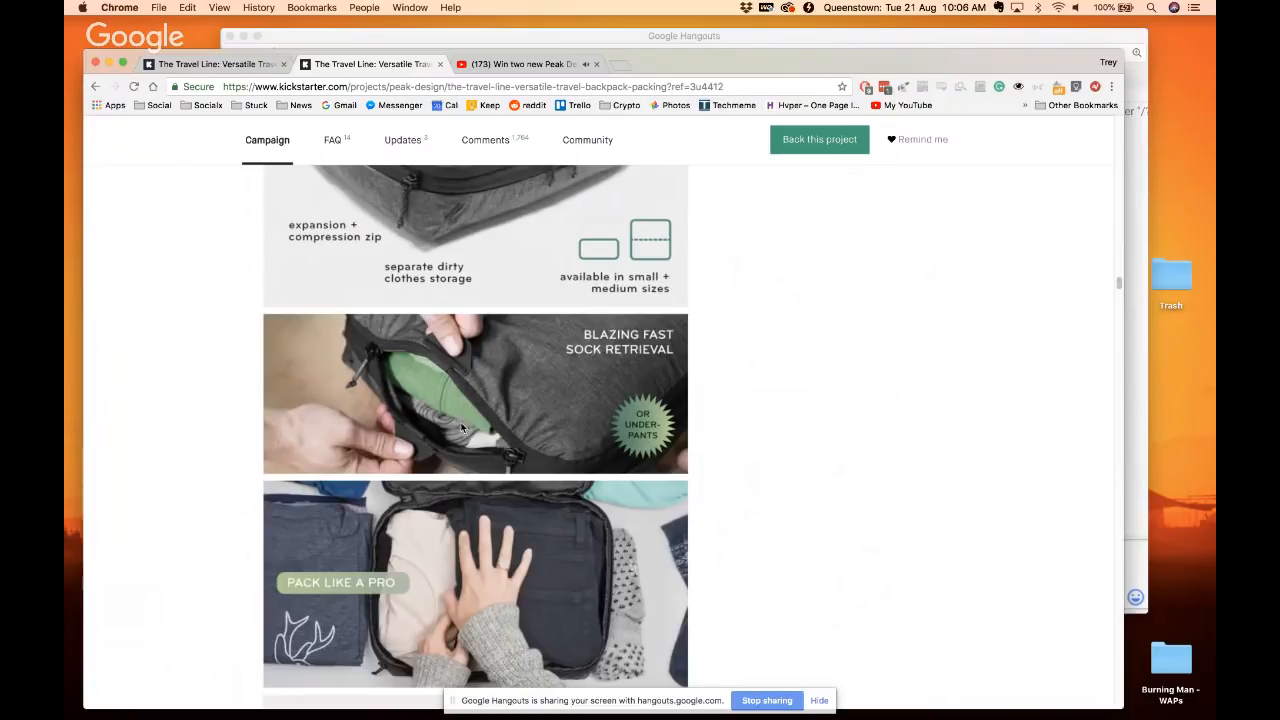
pyautogui.scroll(-3)
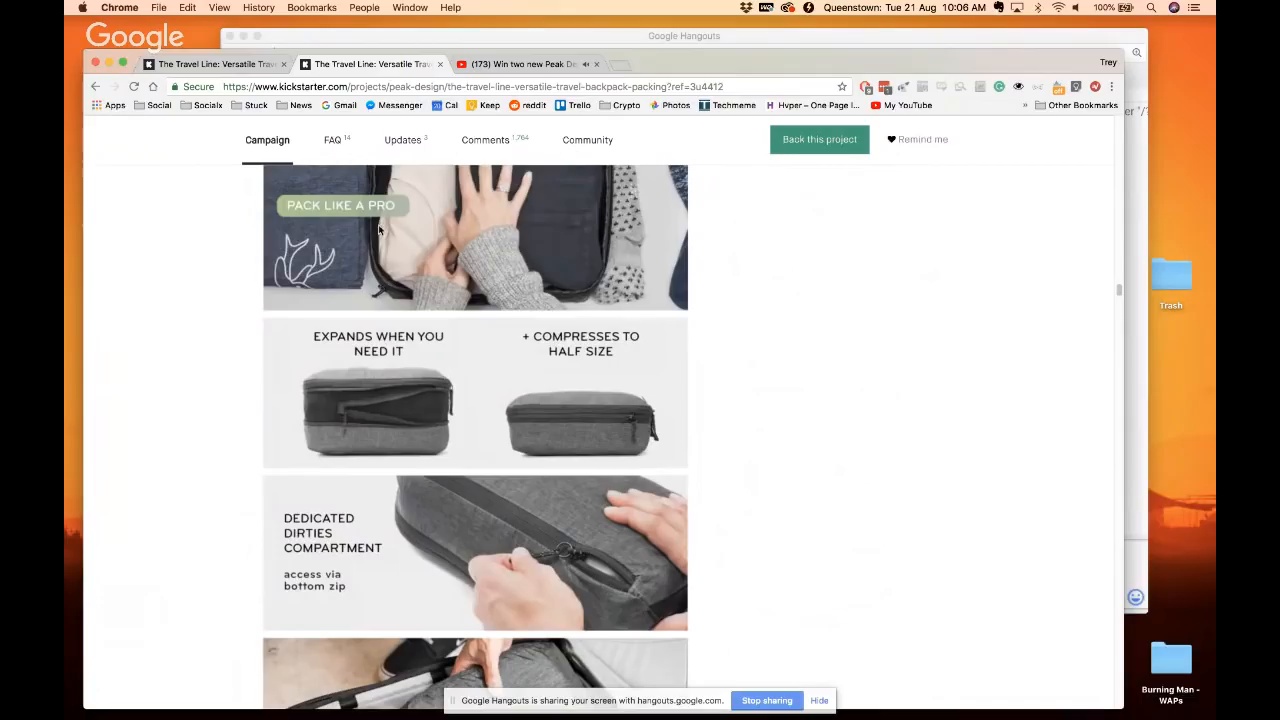
pyautogui.scroll(-3)
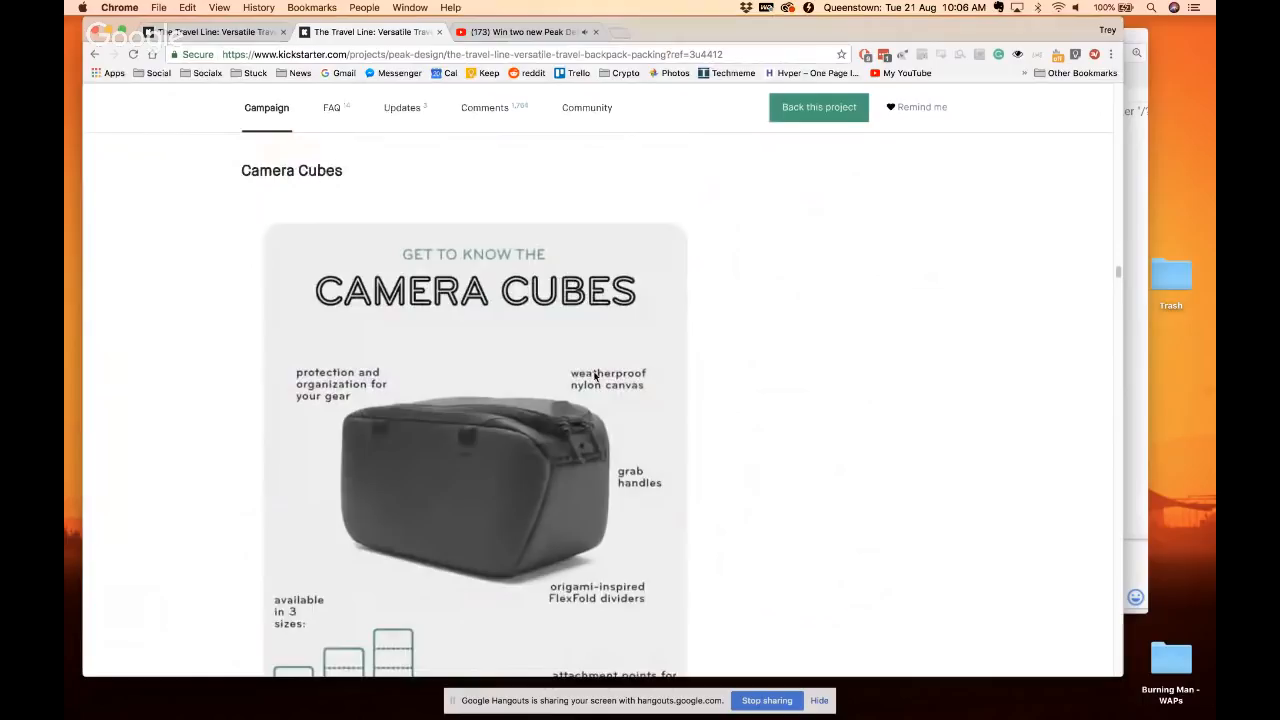
# Scroll through the Camera Cube load-out examples
pyautogui.scroll(-3)
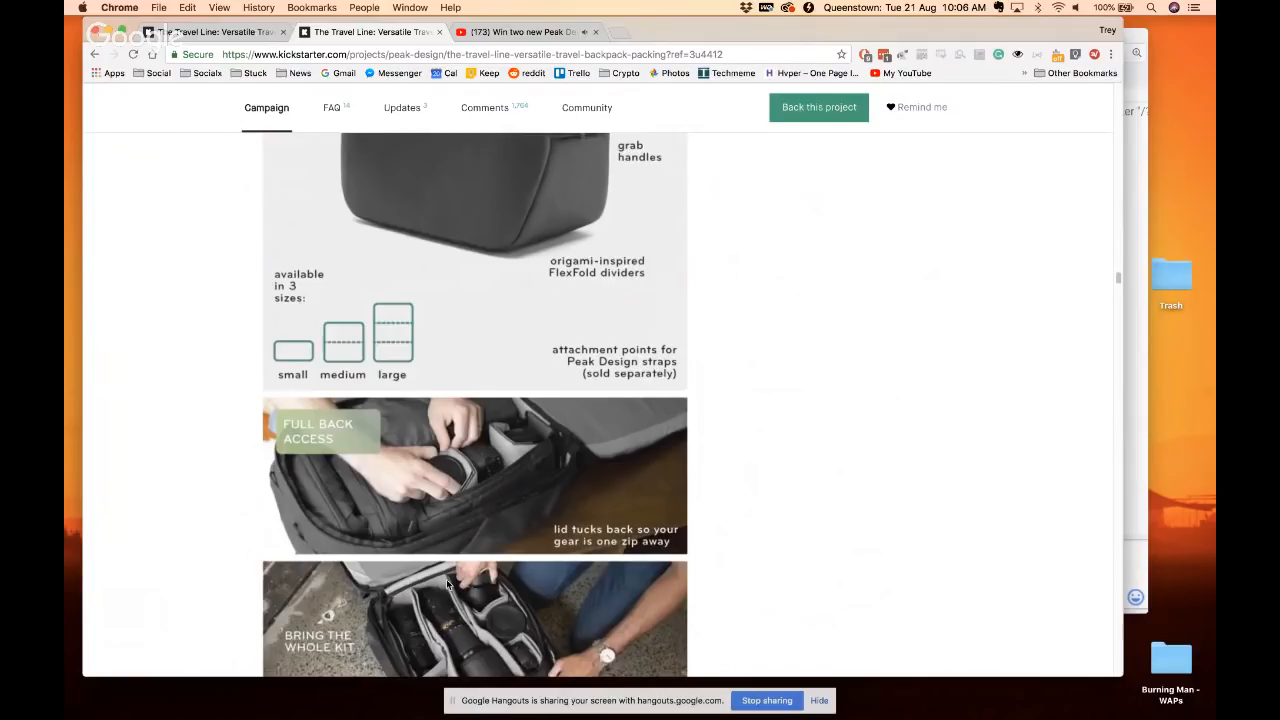
pyautogui.scroll(-3)
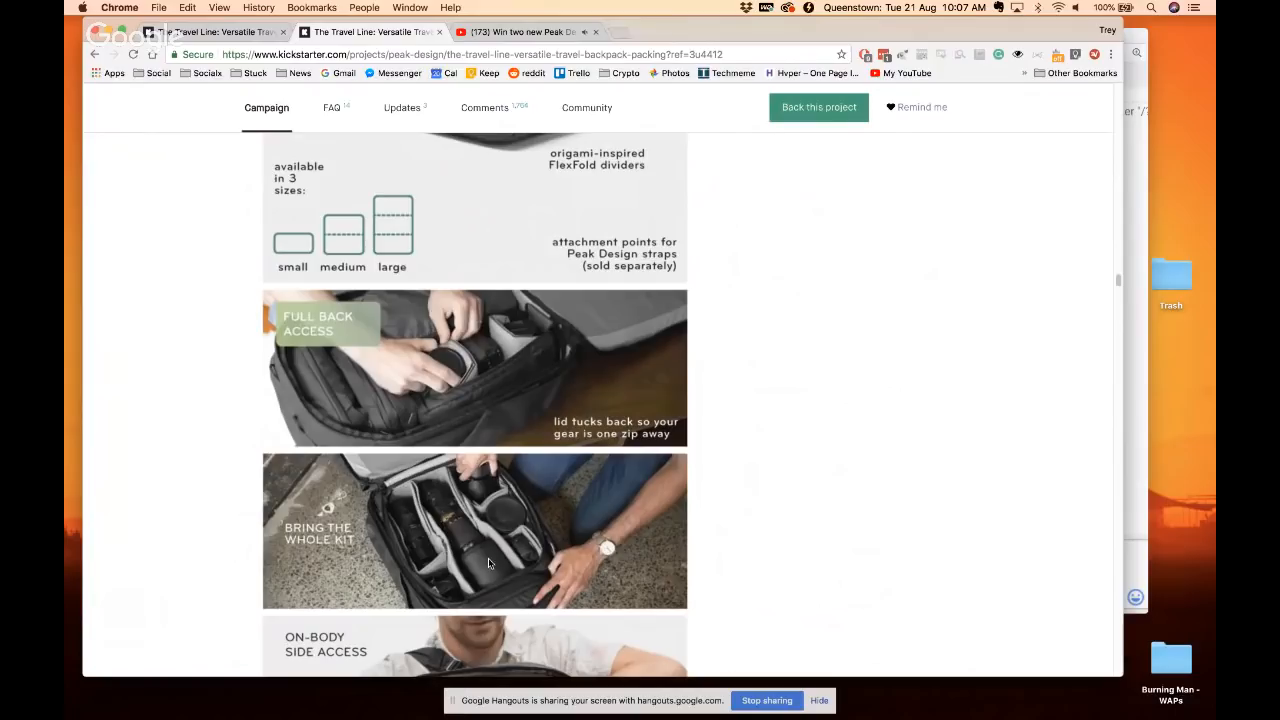
pyautogui.scroll(-3)
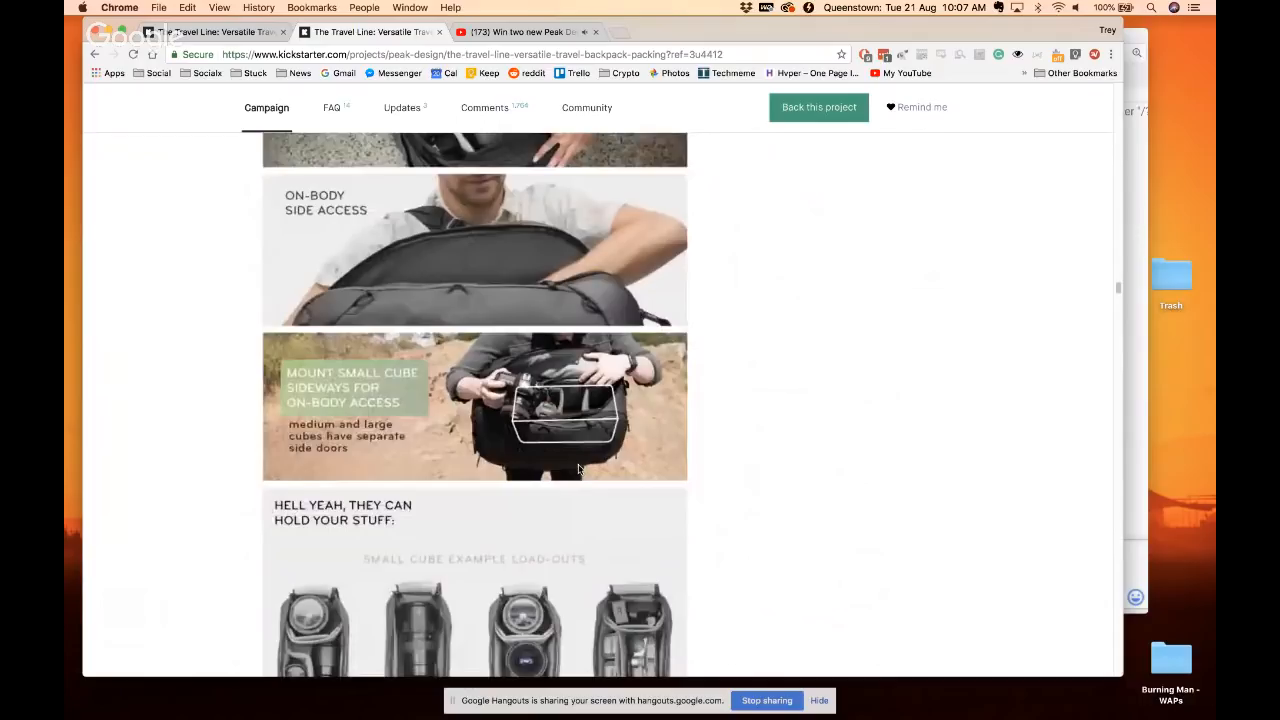
pyautogui.scroll(-3)
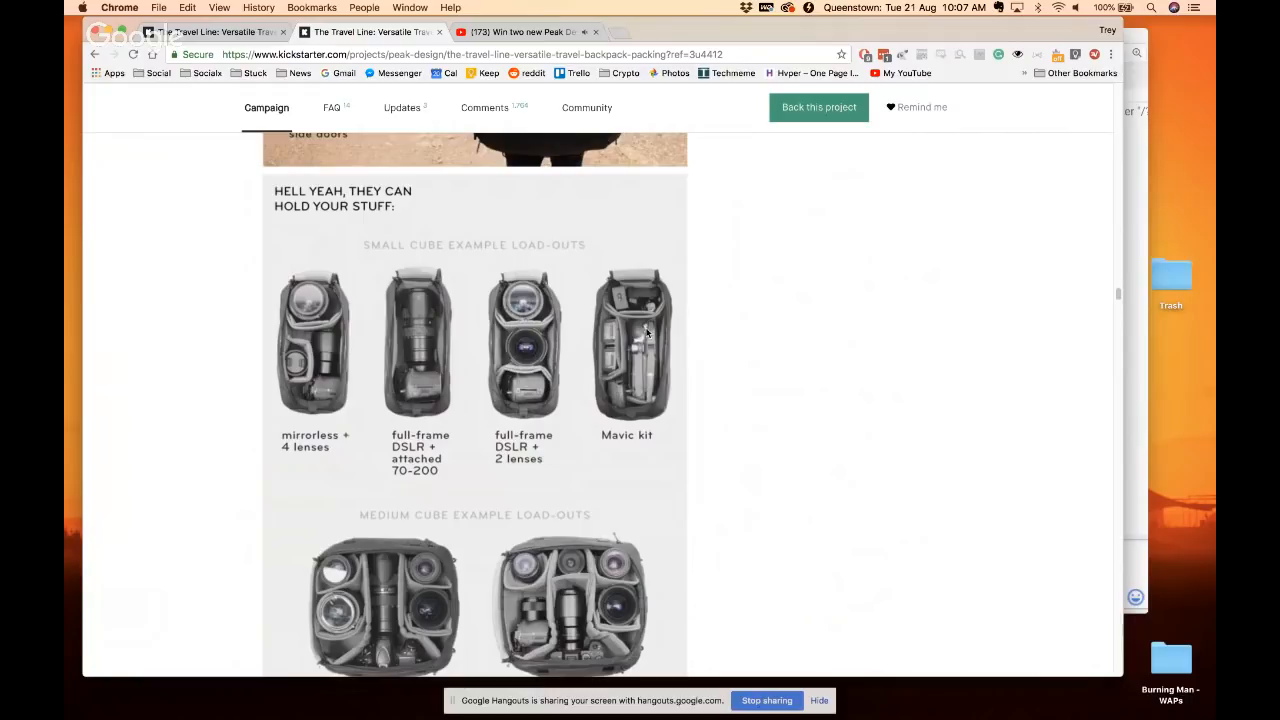
pyautogui.scroll(-3)
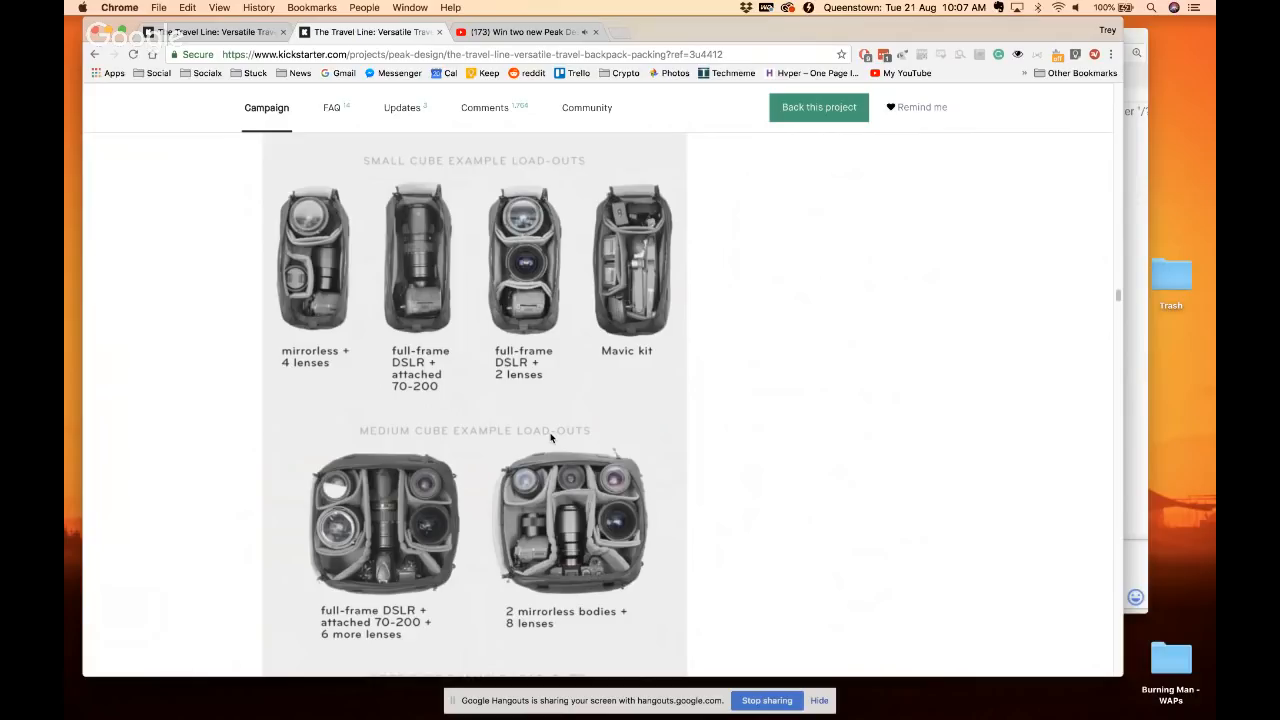
pyautogui.scroll(-3)
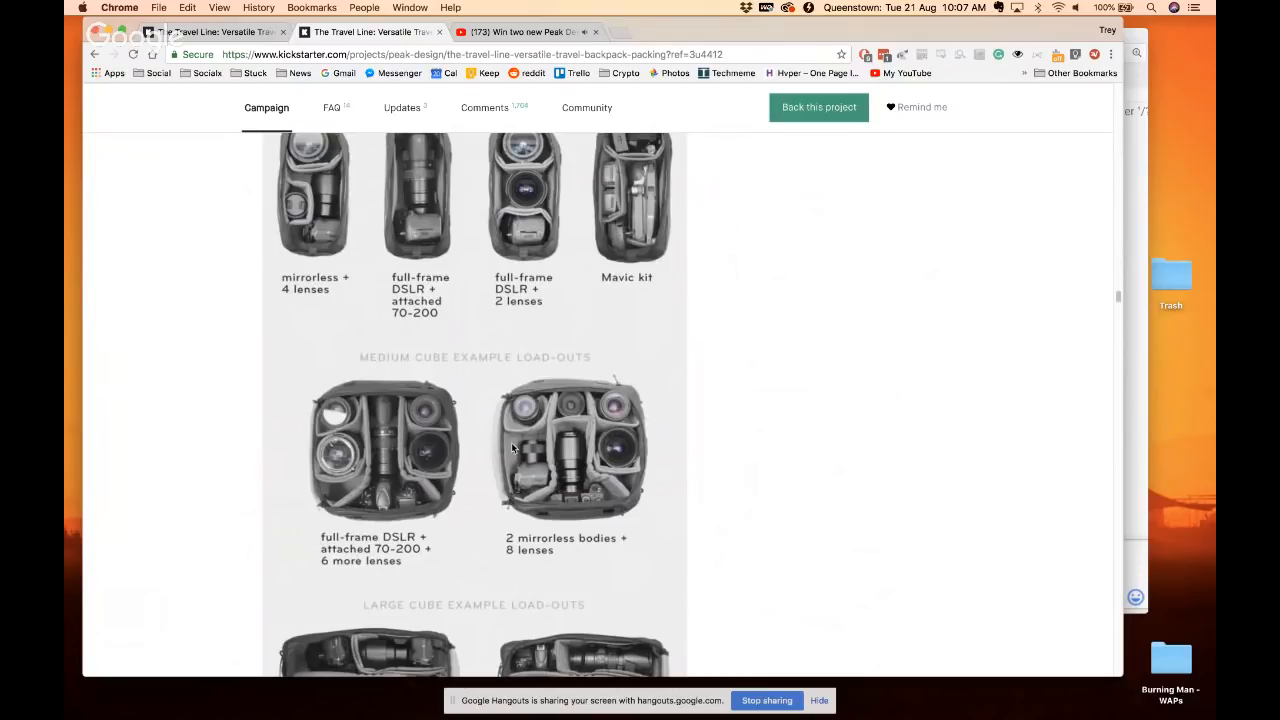
# Scroll past the FlexFold dividers and mounting details to the Tech Pouch heading
pyautogui.scroll(-3)
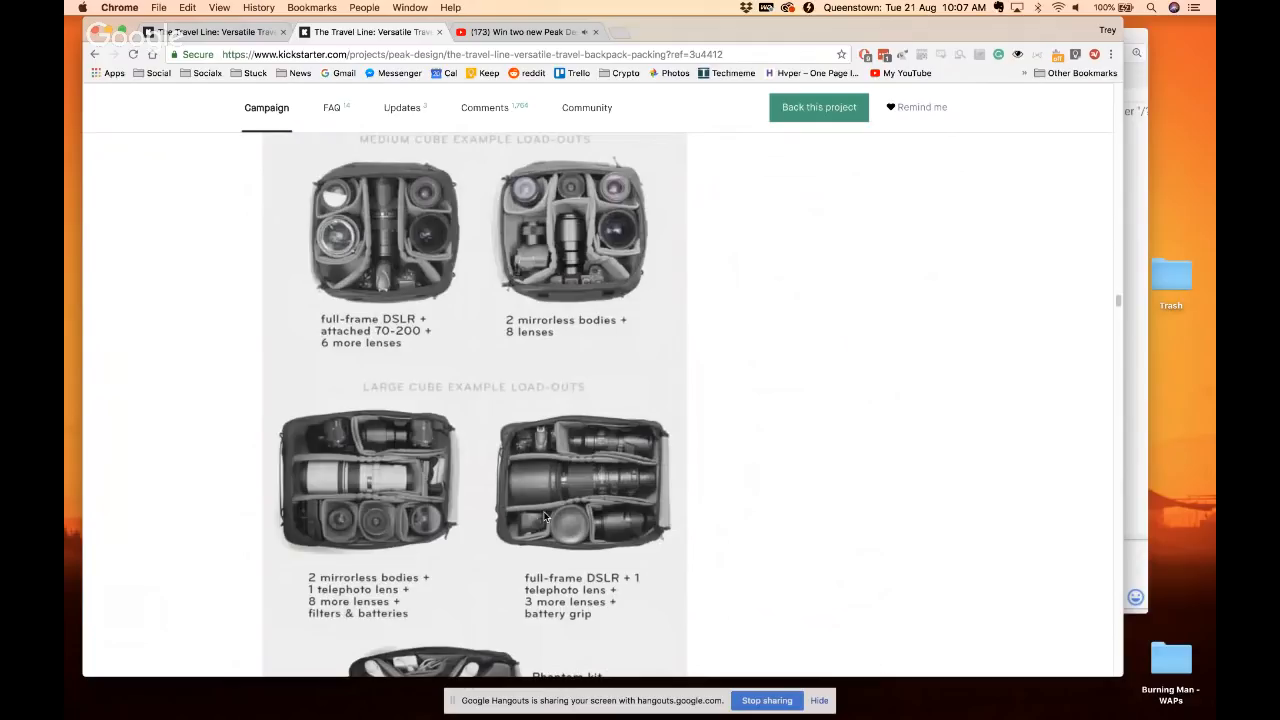
pyautogui.scroll(-3)
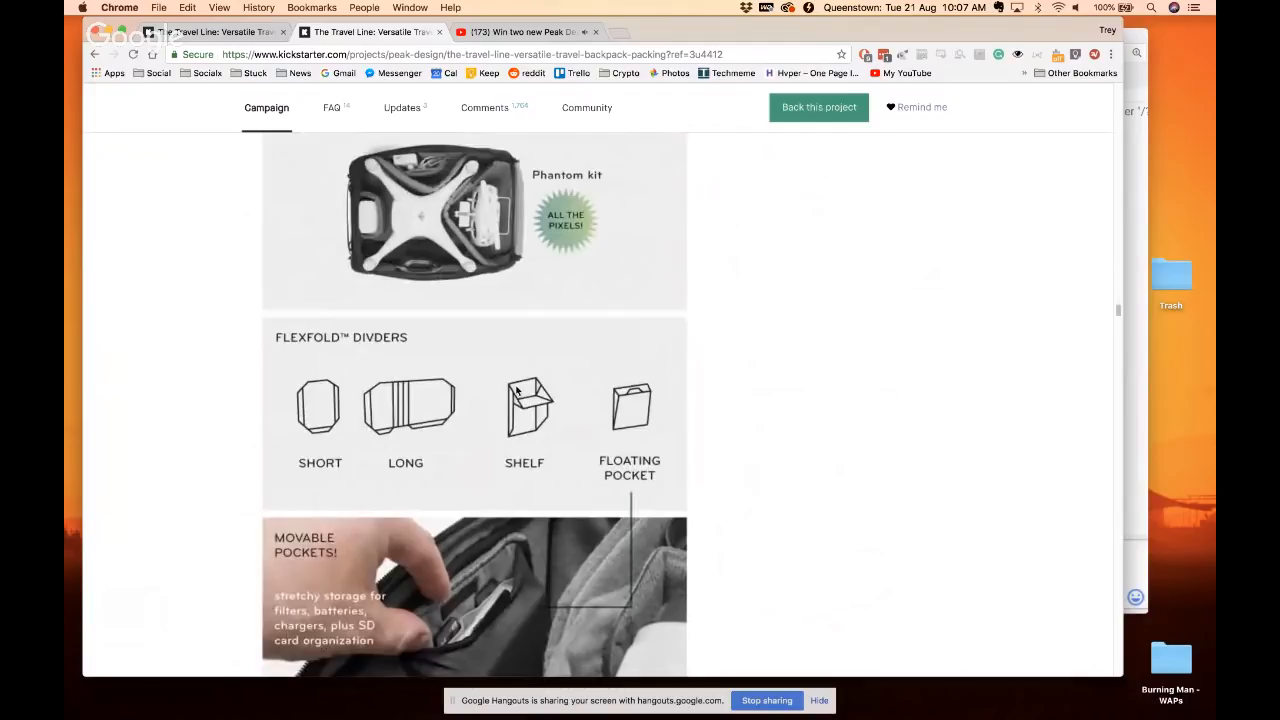
pyautogui.scroll(-3)
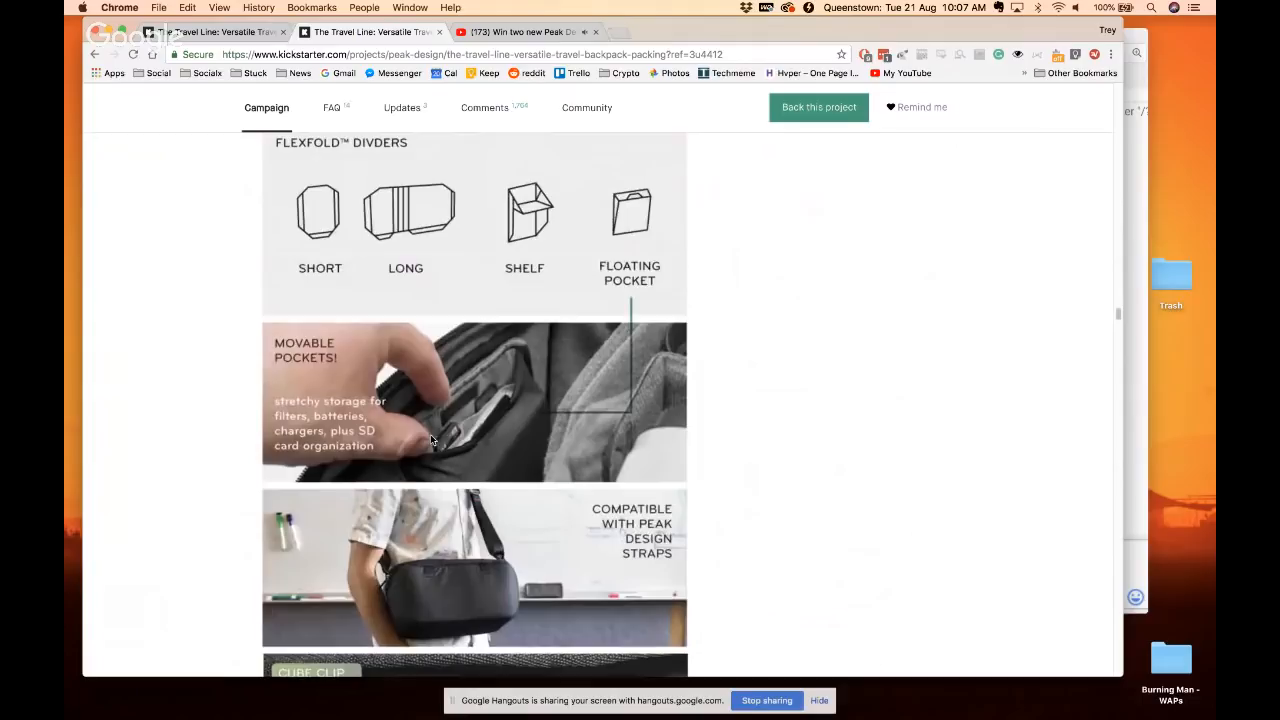
pyautogui.scroll(-3)
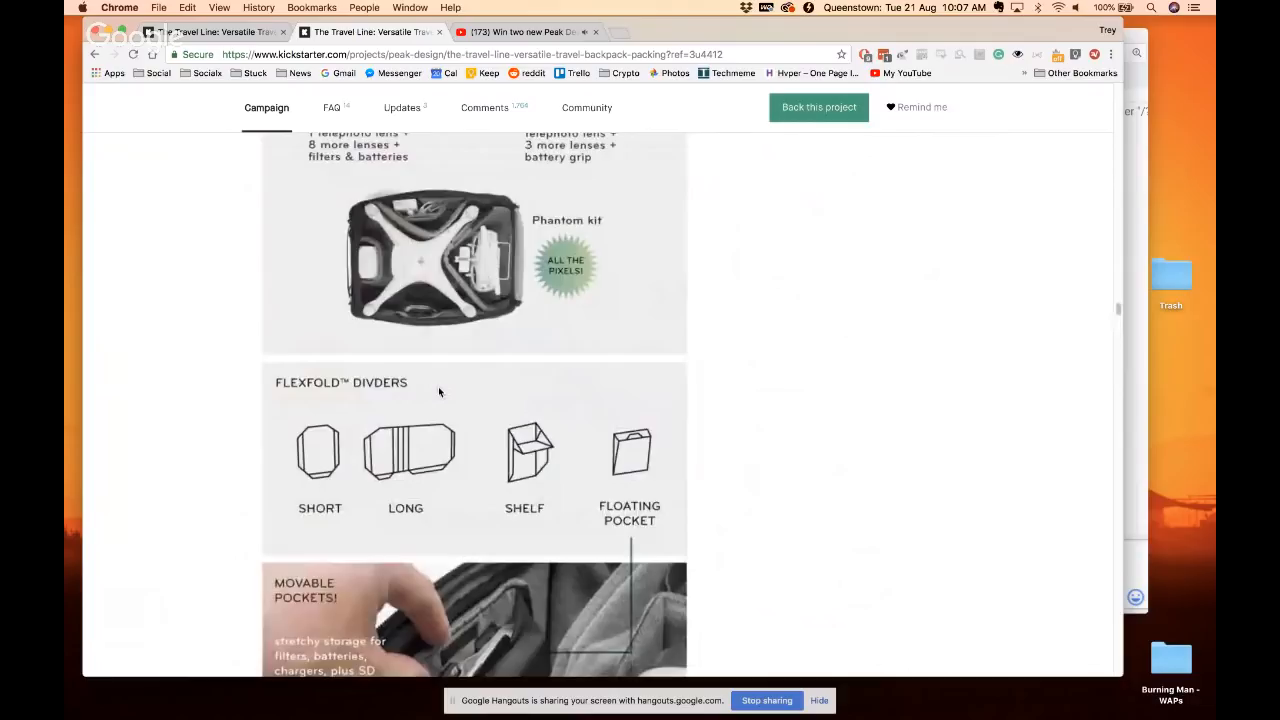
pyautogui.scroll(-3)
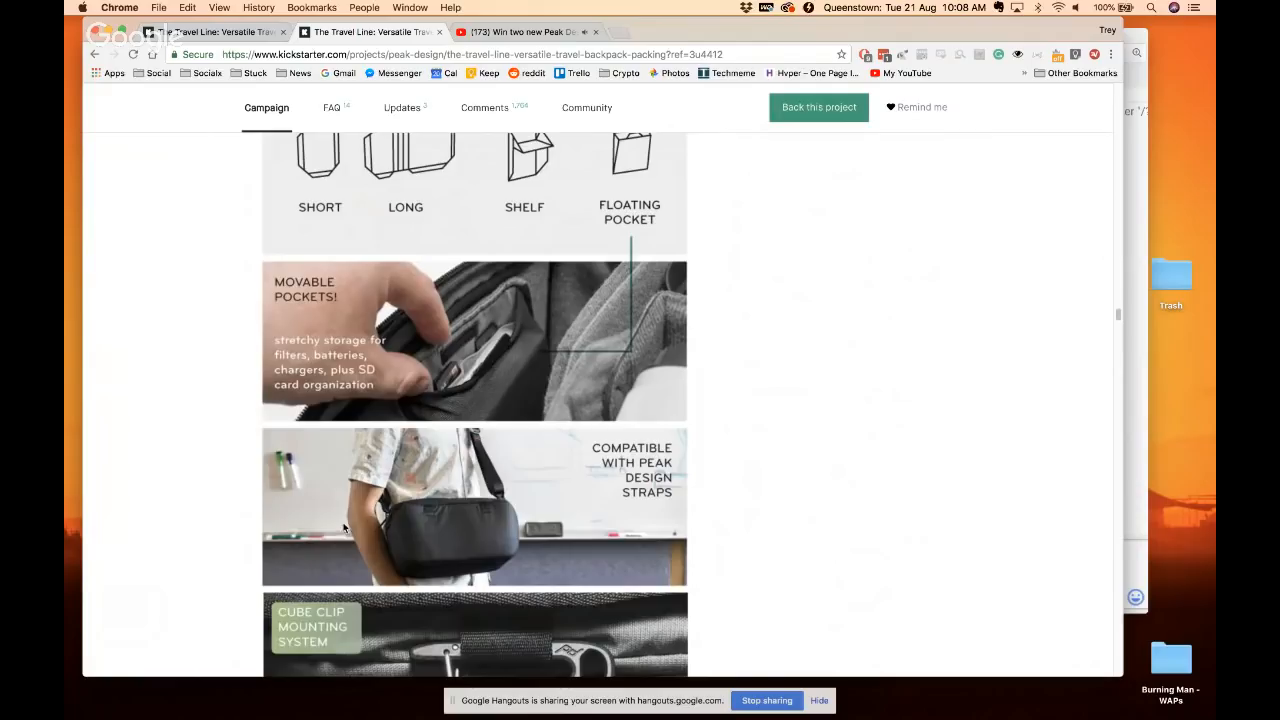
pyautogui.scroll(-3)
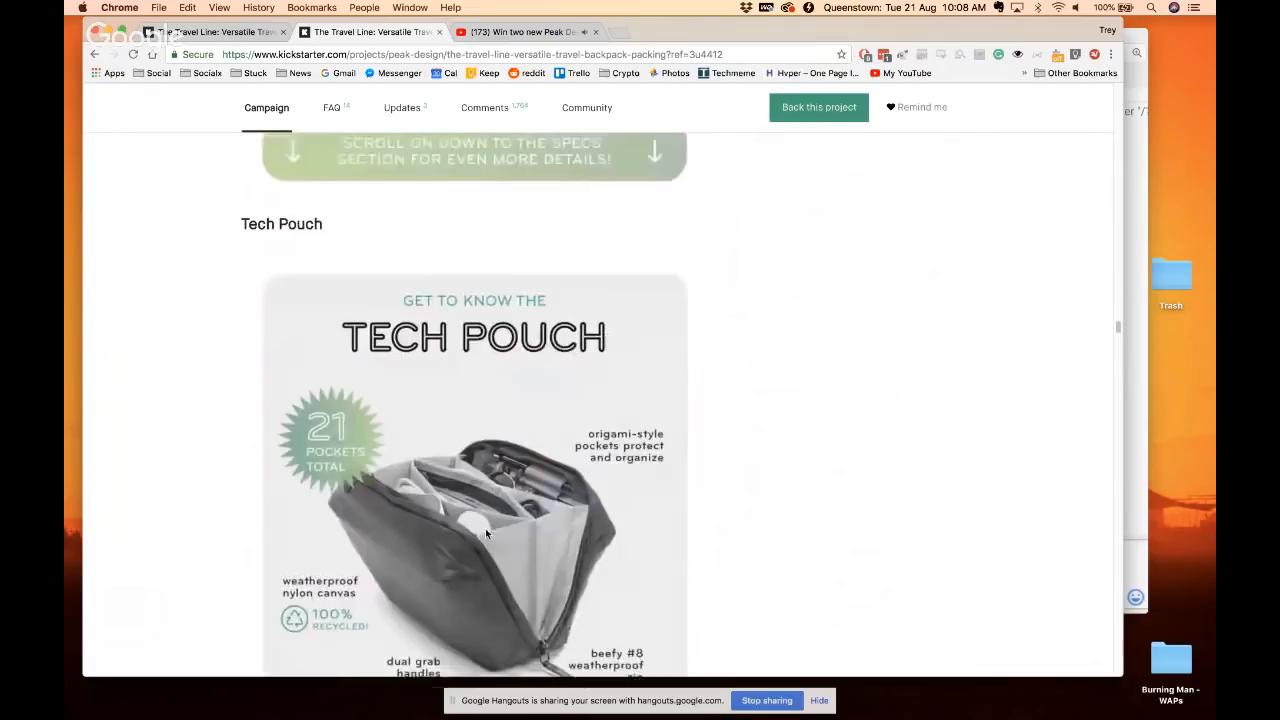
# Scroll past Tech Pouch and Wash Pouch to the $235 Travel Backpack 45L reward
pyautogui.scroll(-3)
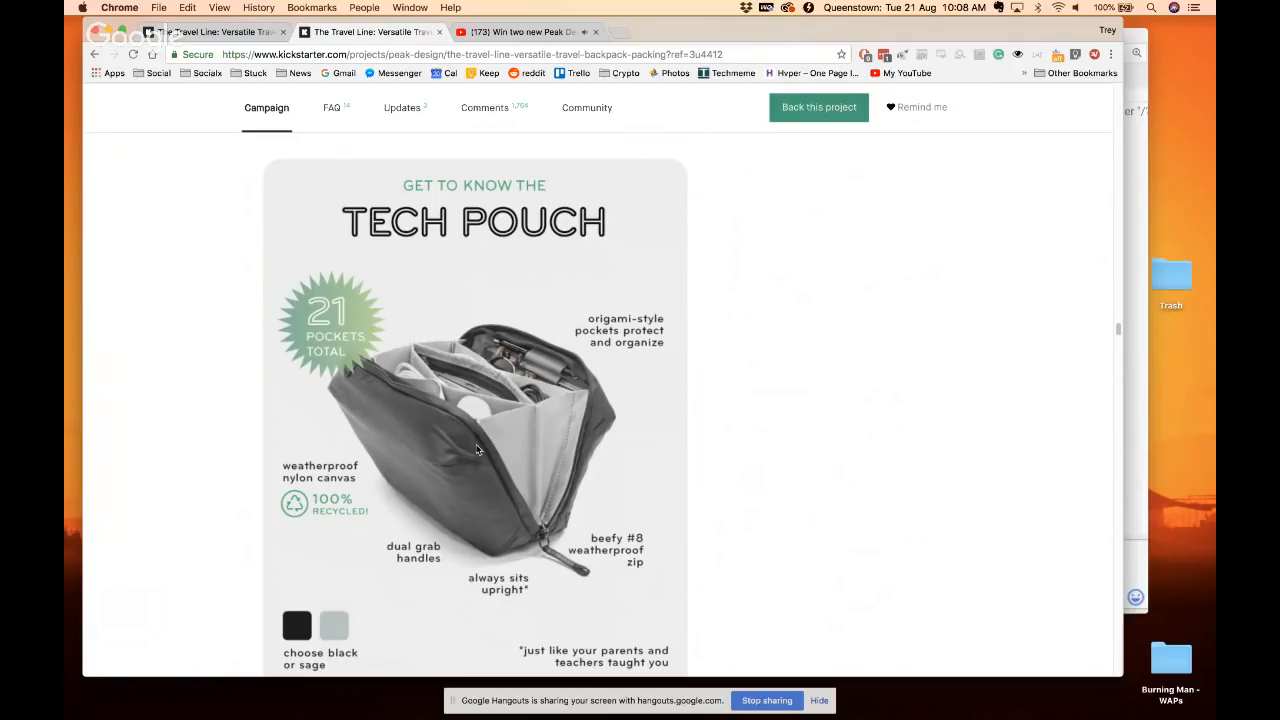
pyautogui.scroll(-3)
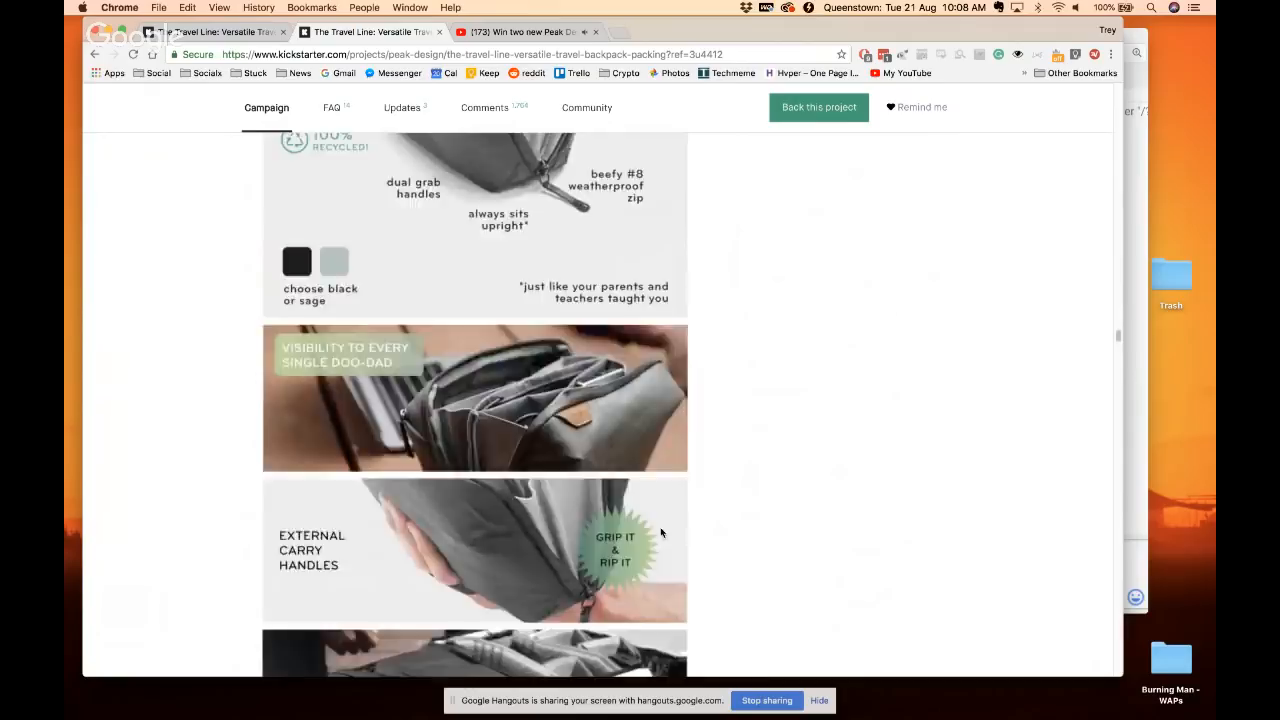
pyautogui.scroll(-3)
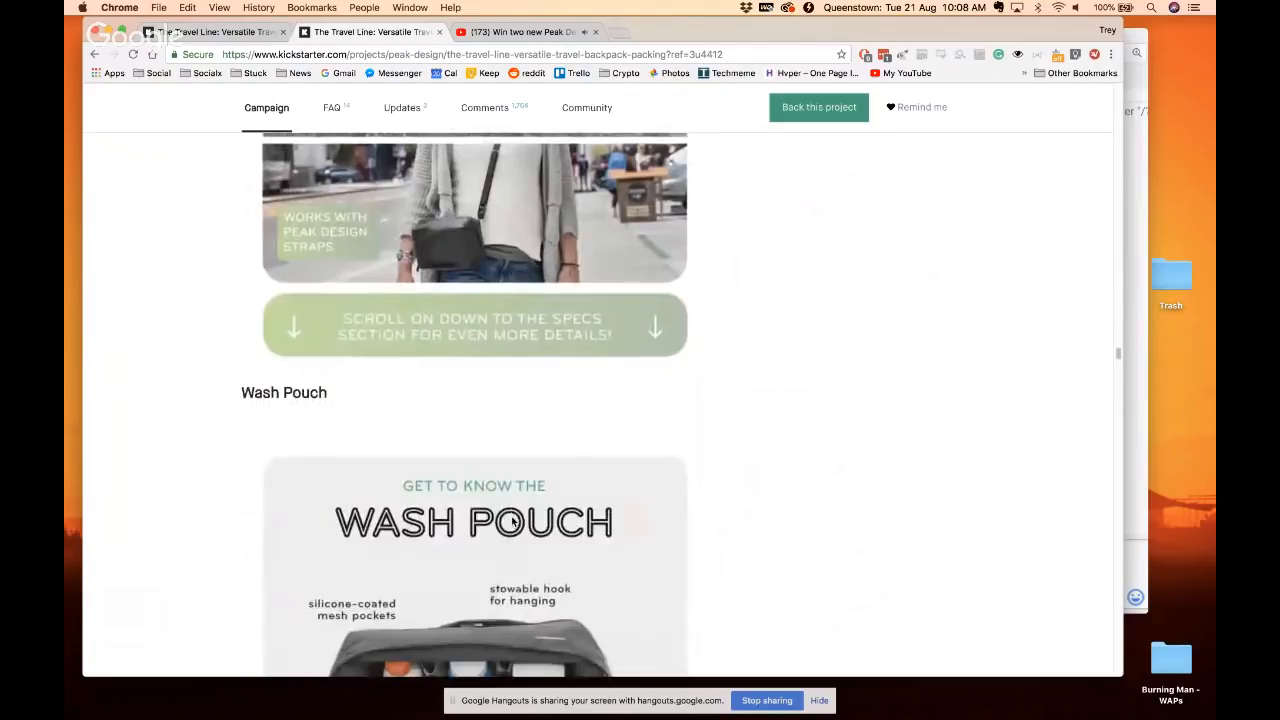
pyautogui.scroll(-3)
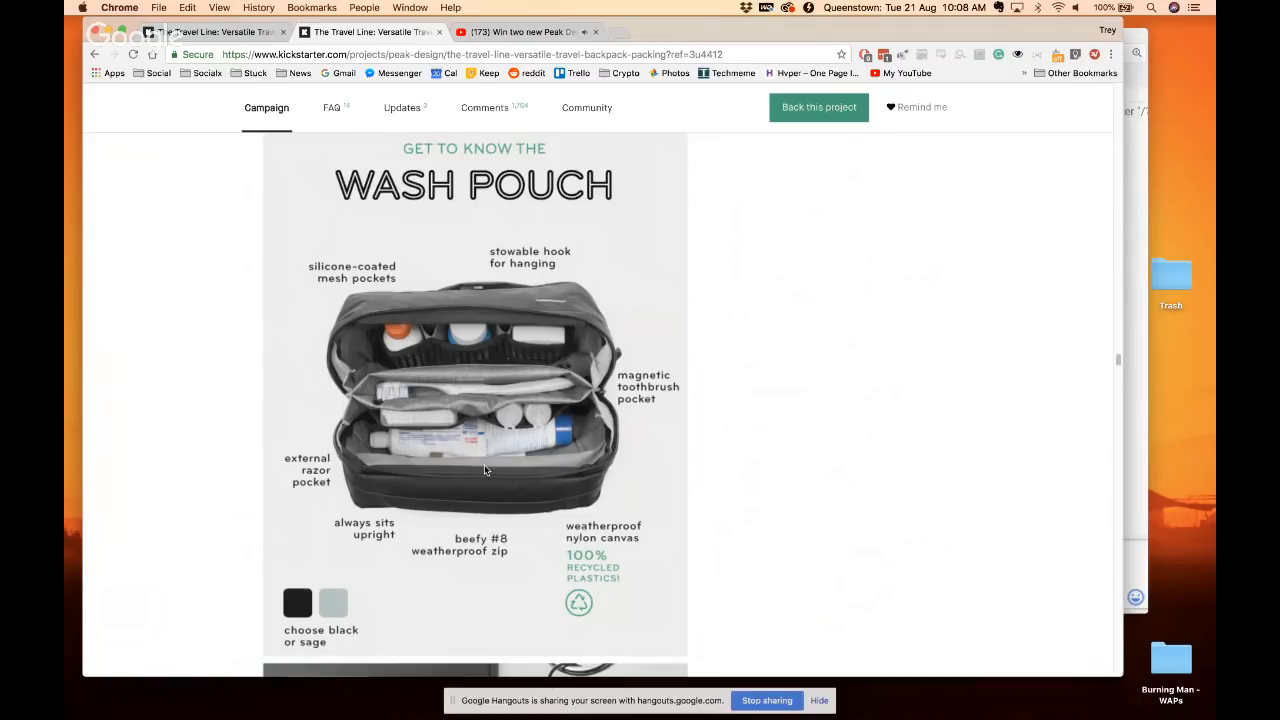
pyautogui.scroll(-3)
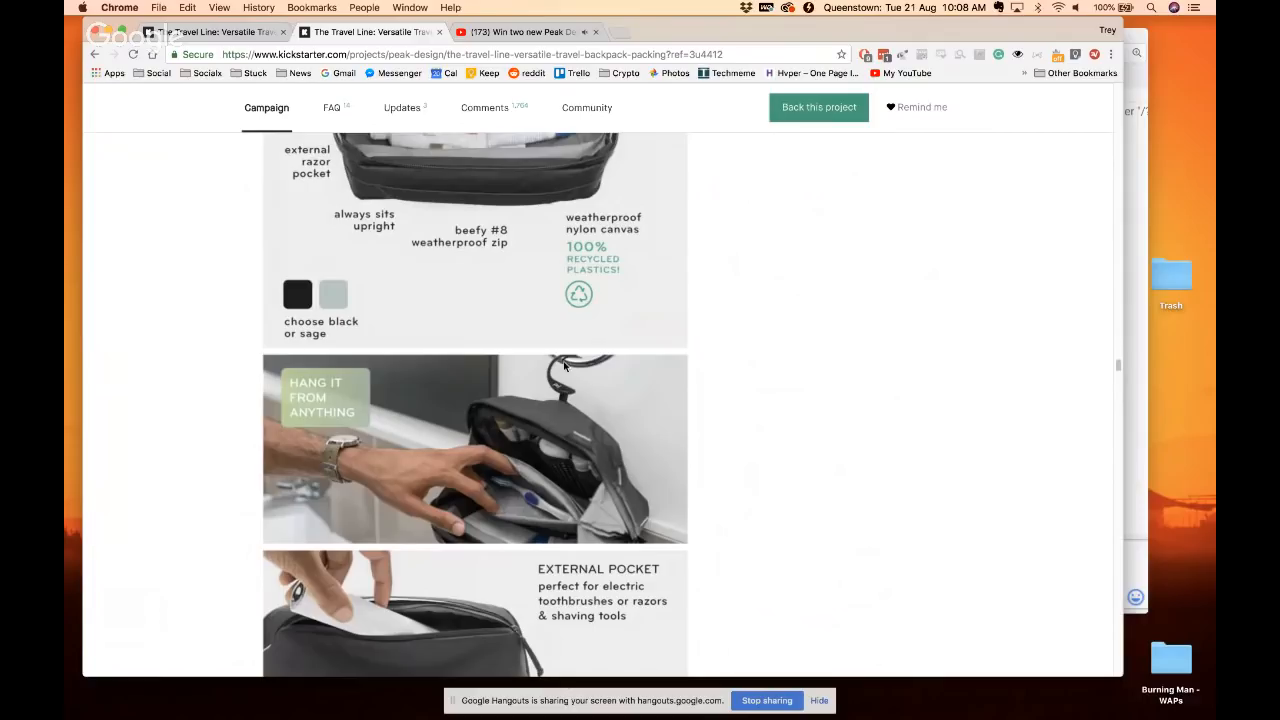
pyautogui.moveTo(503, 553)
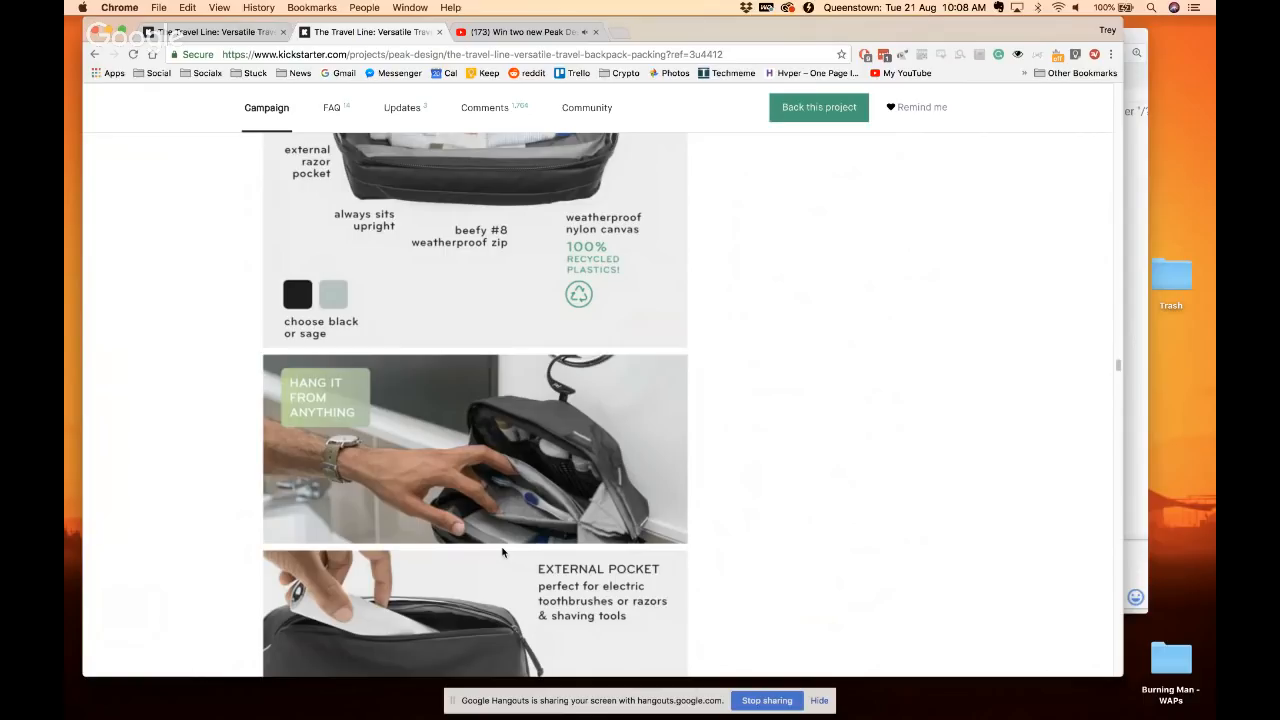
pyautogui.scroll(-3)
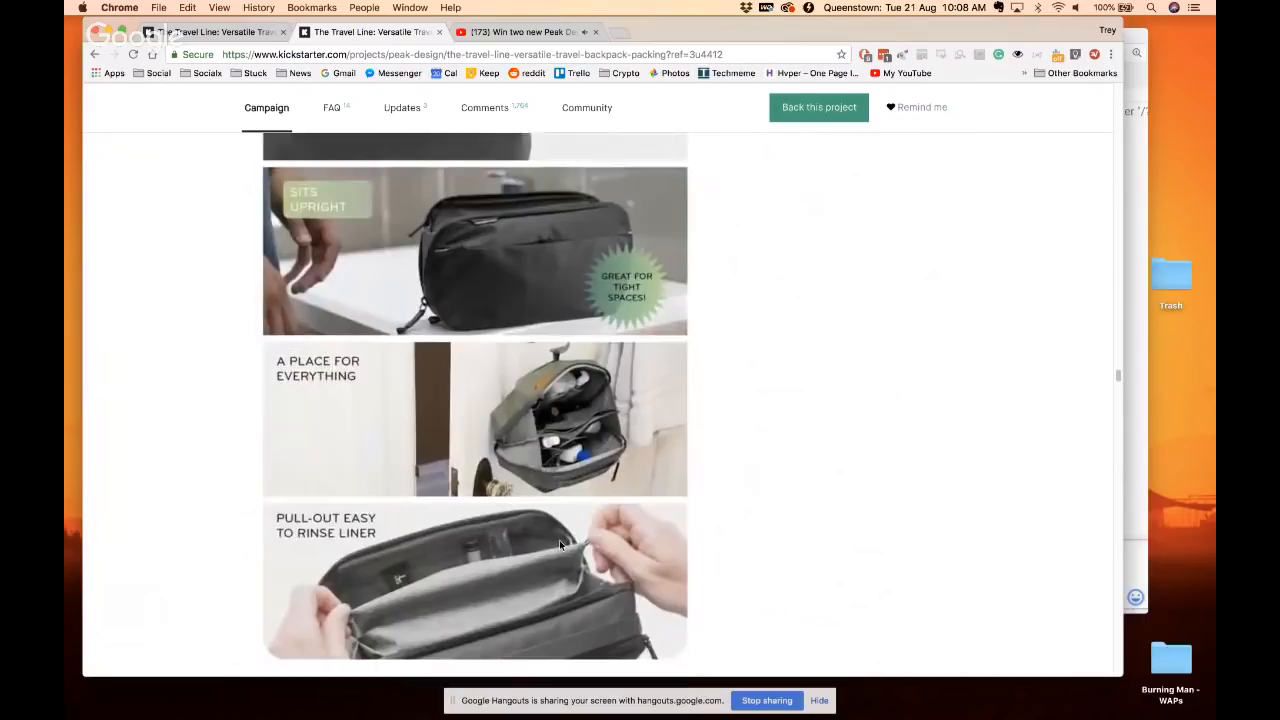
pyautogui.scroll(-3)
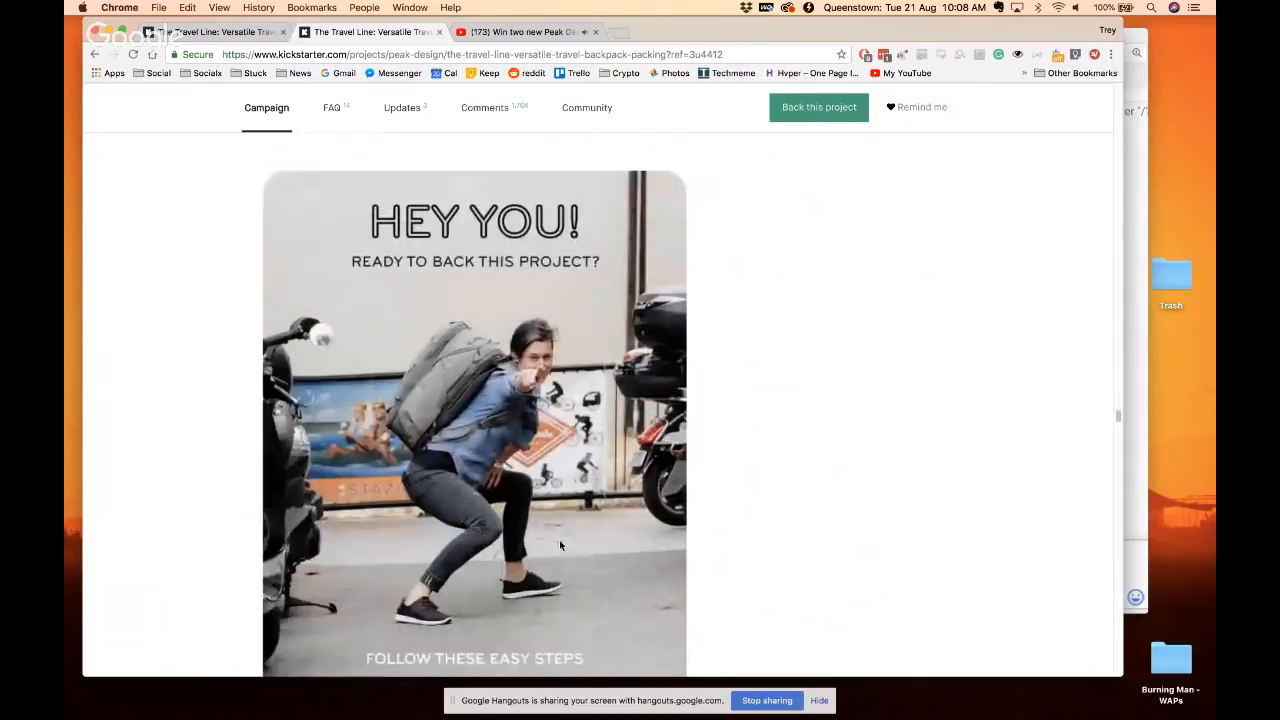
pyautogui.scroll(-3)
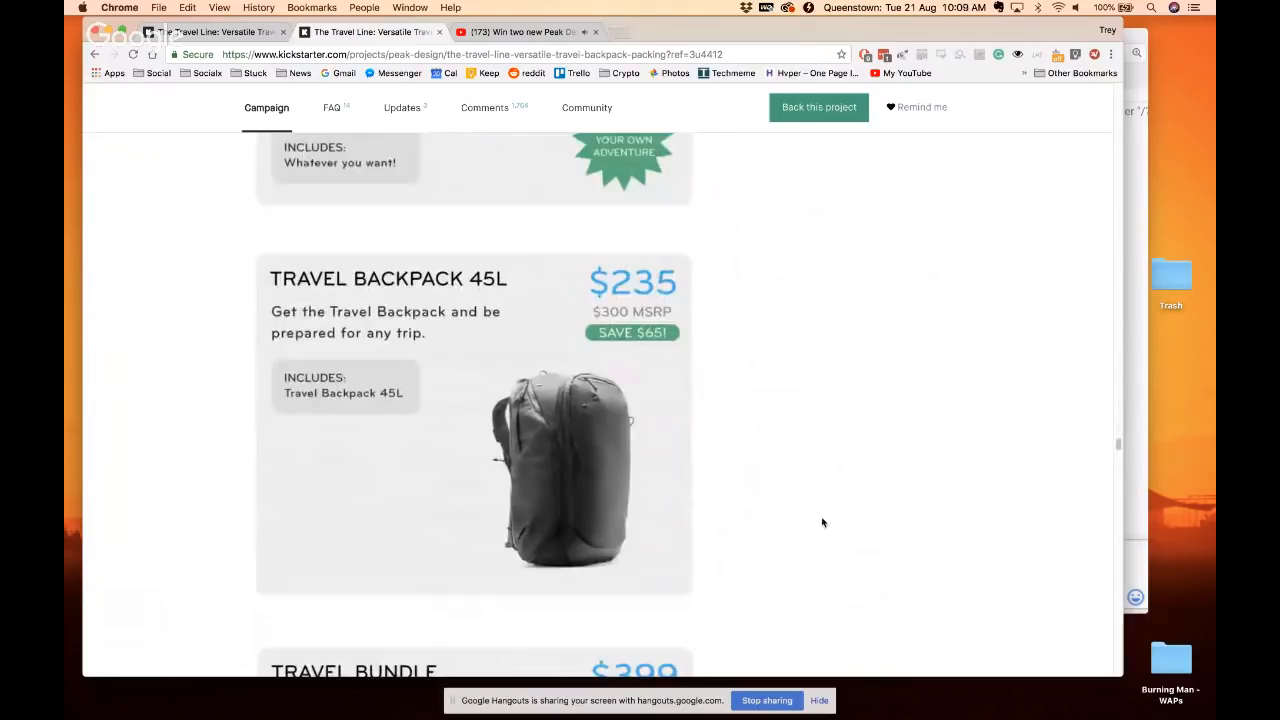
# Bring the three backing steps beside the US$549 Whole Enchilada 45L pledge into view
pyautogui.scroll(-3)
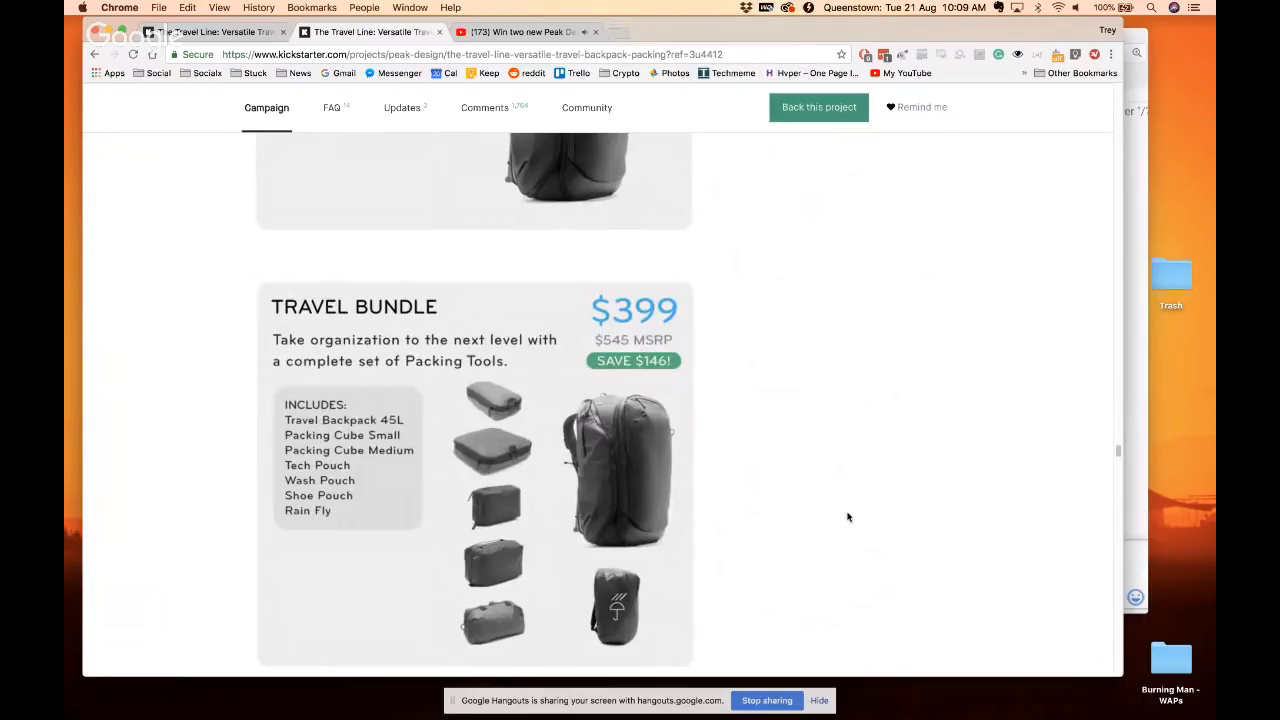
pyautogui.scroll(-3)
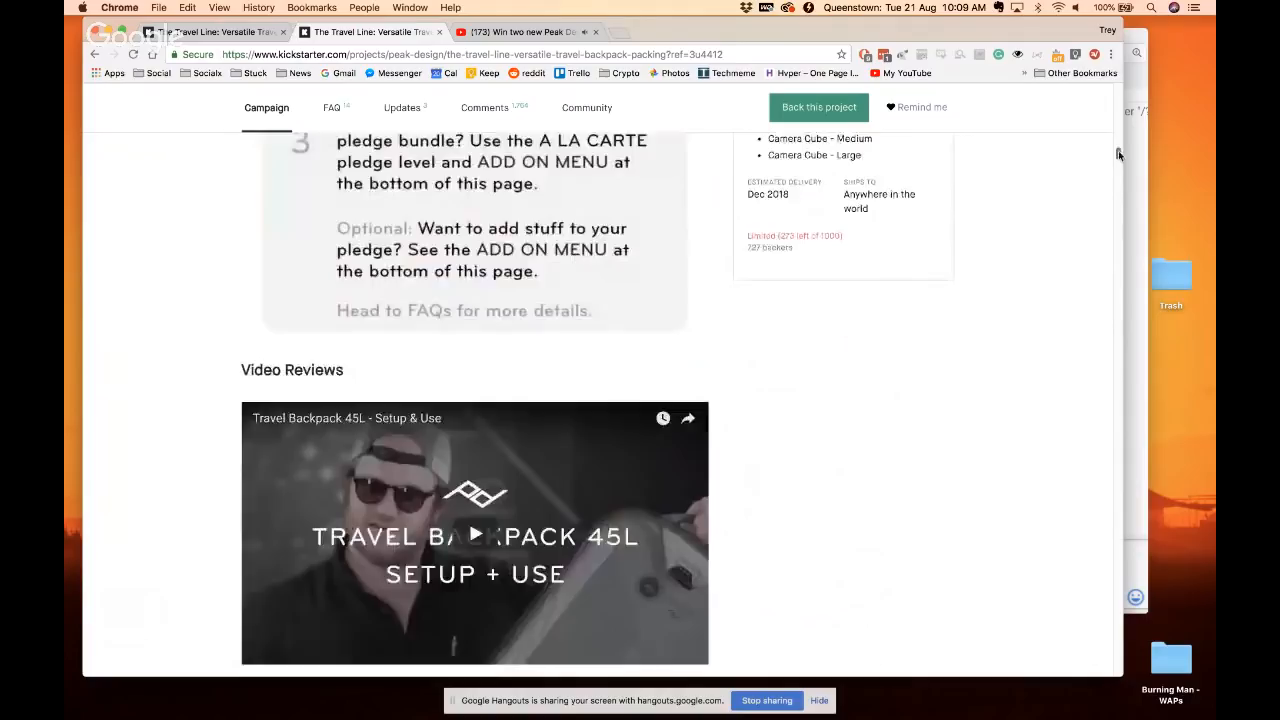
pyautogui.scroll(3)
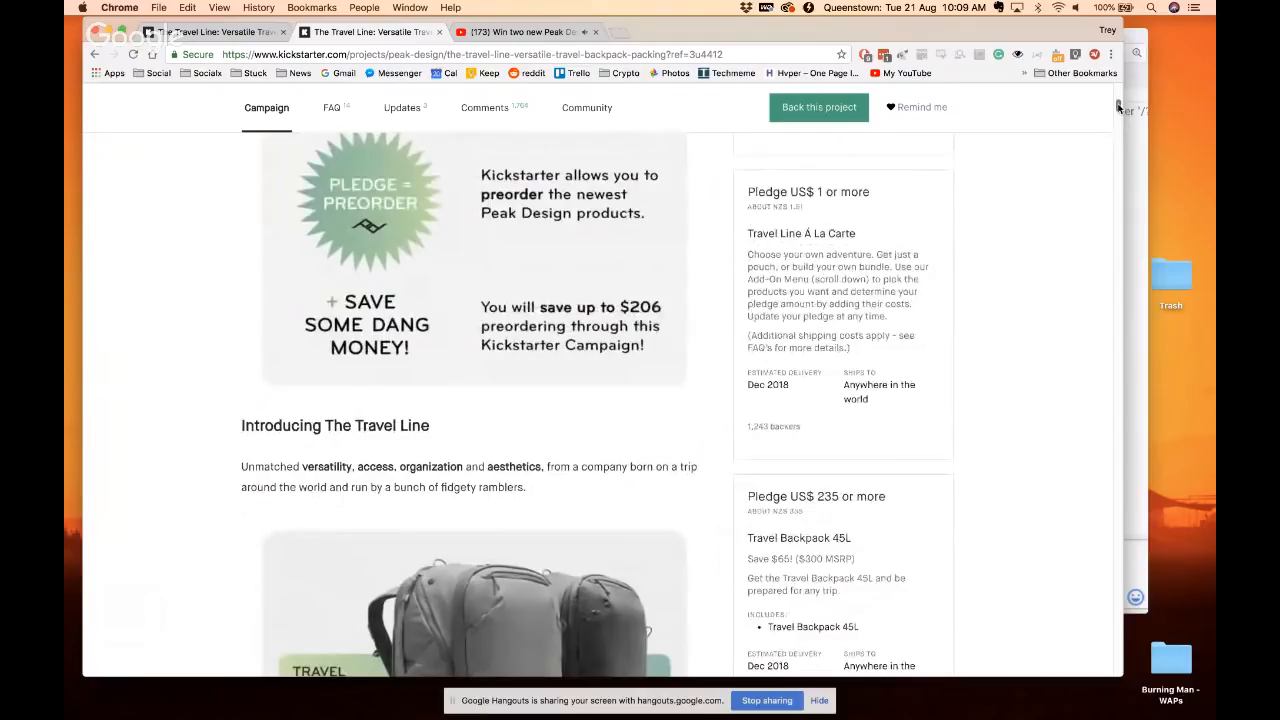
pyautogui.scroll(-3)
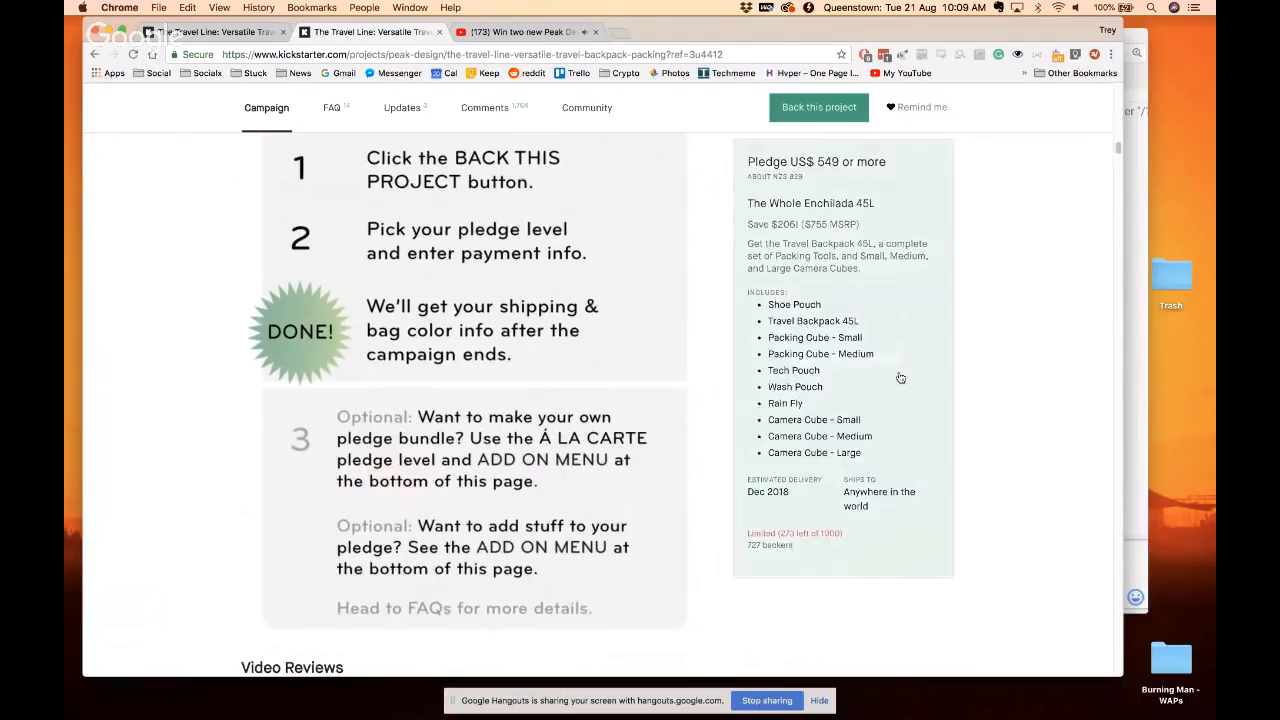
pyautogui.moveTo(841, 636)
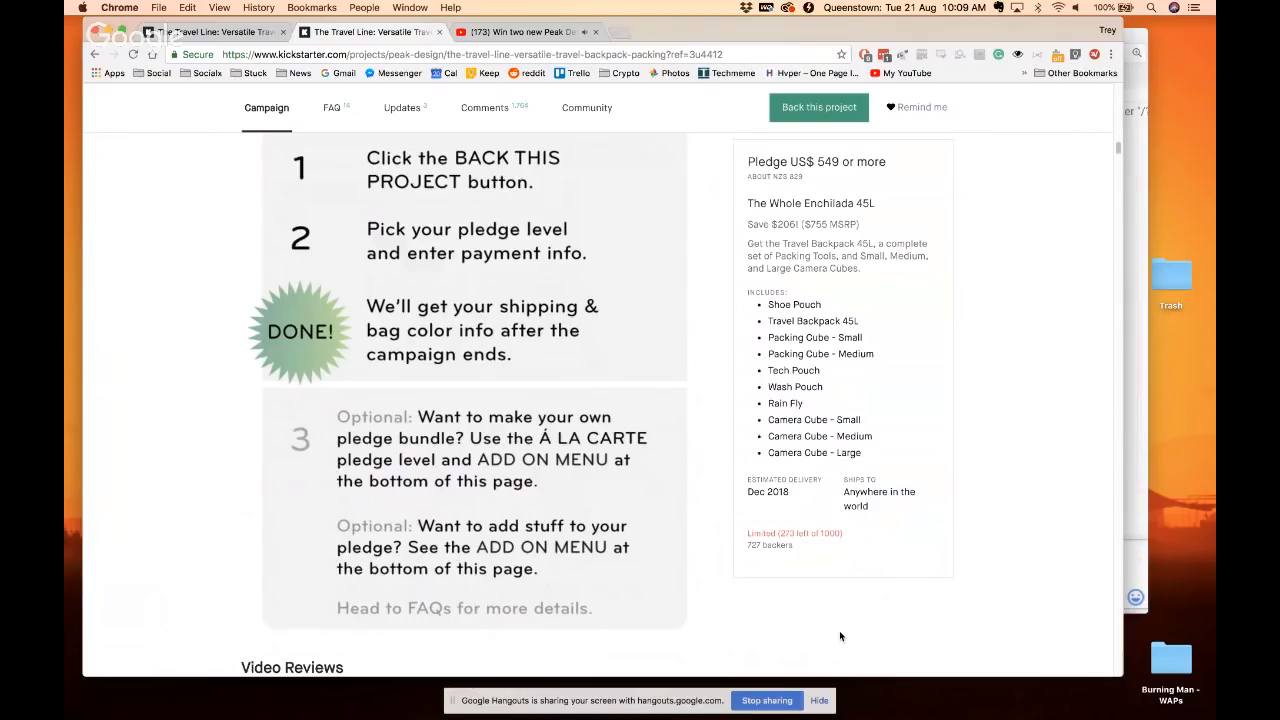
pyautogui.moveTo(811, 553)
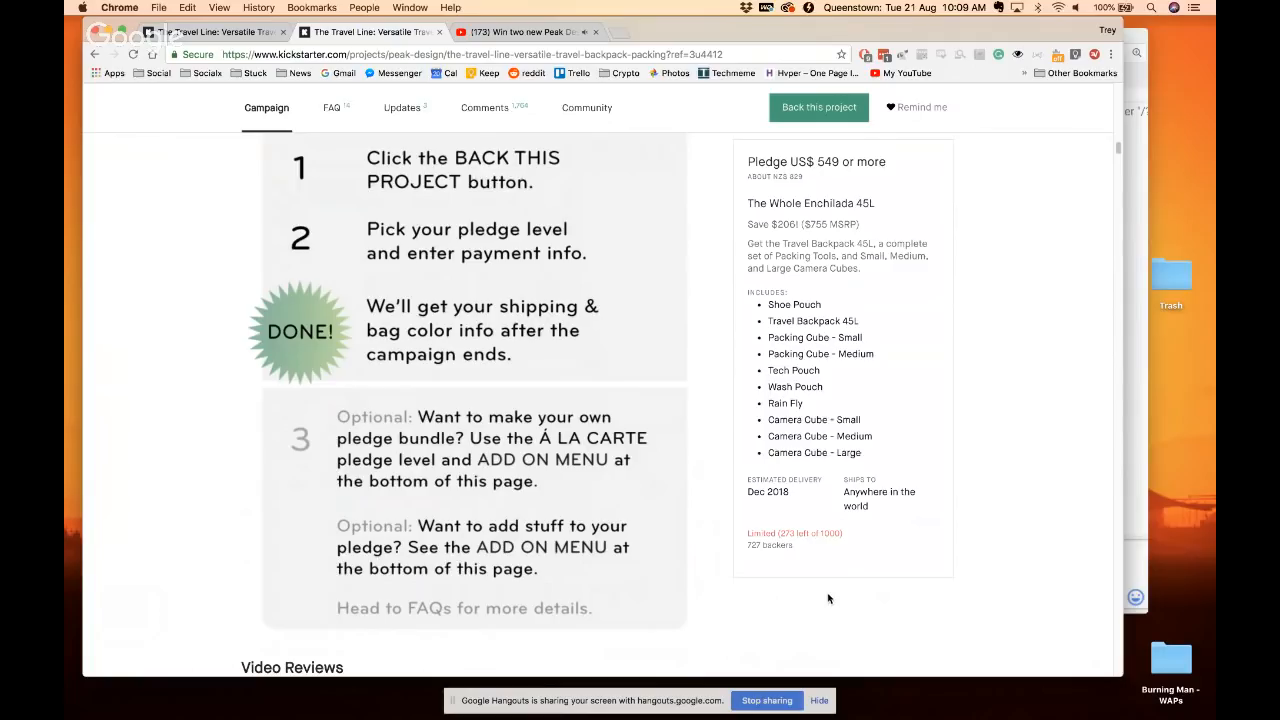
pyautogui.moveTo(833, 609)
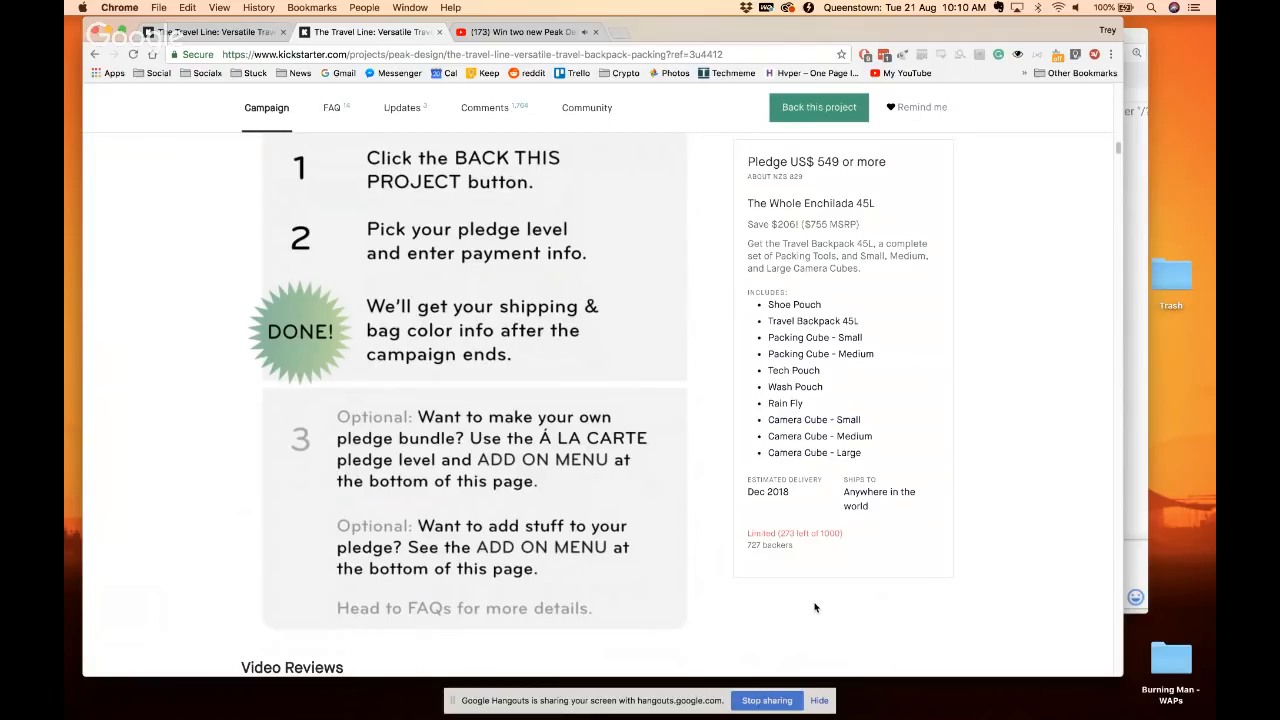
pyautogui.moveTo(857, 613)
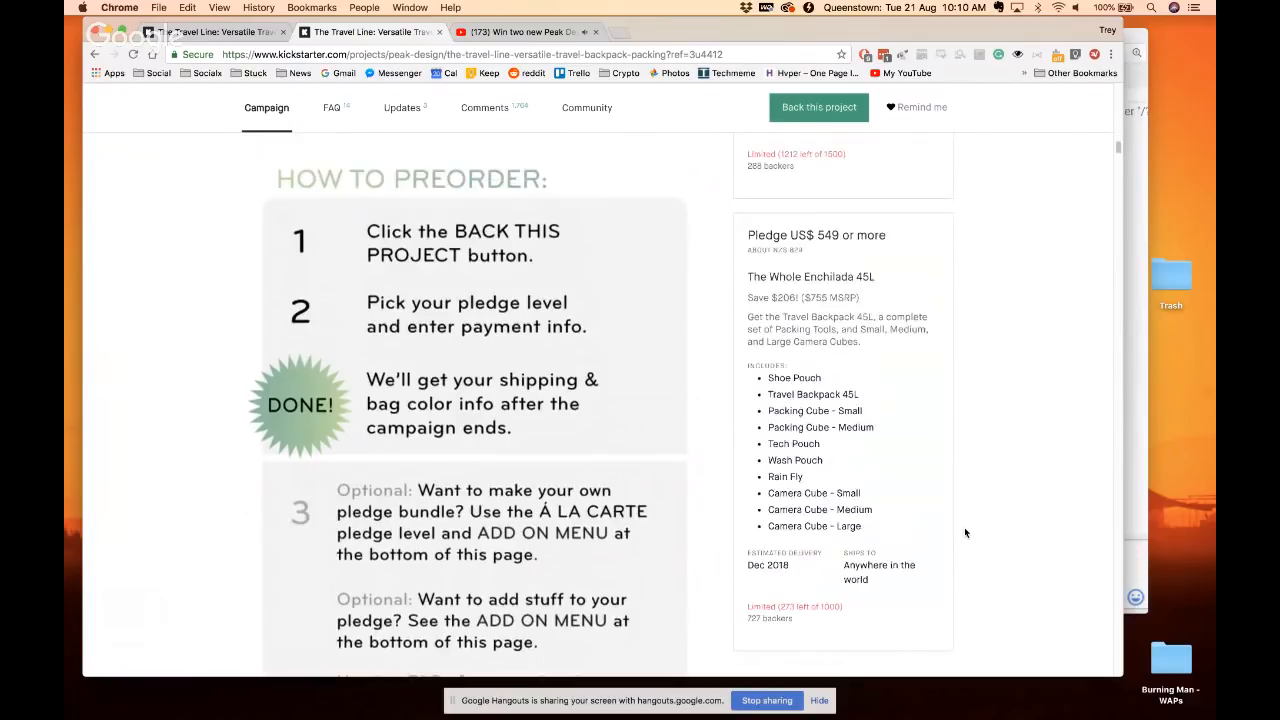
# Scroll to the One Bag Travel video review and Get To Know The Travel Backpack 45L section
pyautogui.scroll(3)
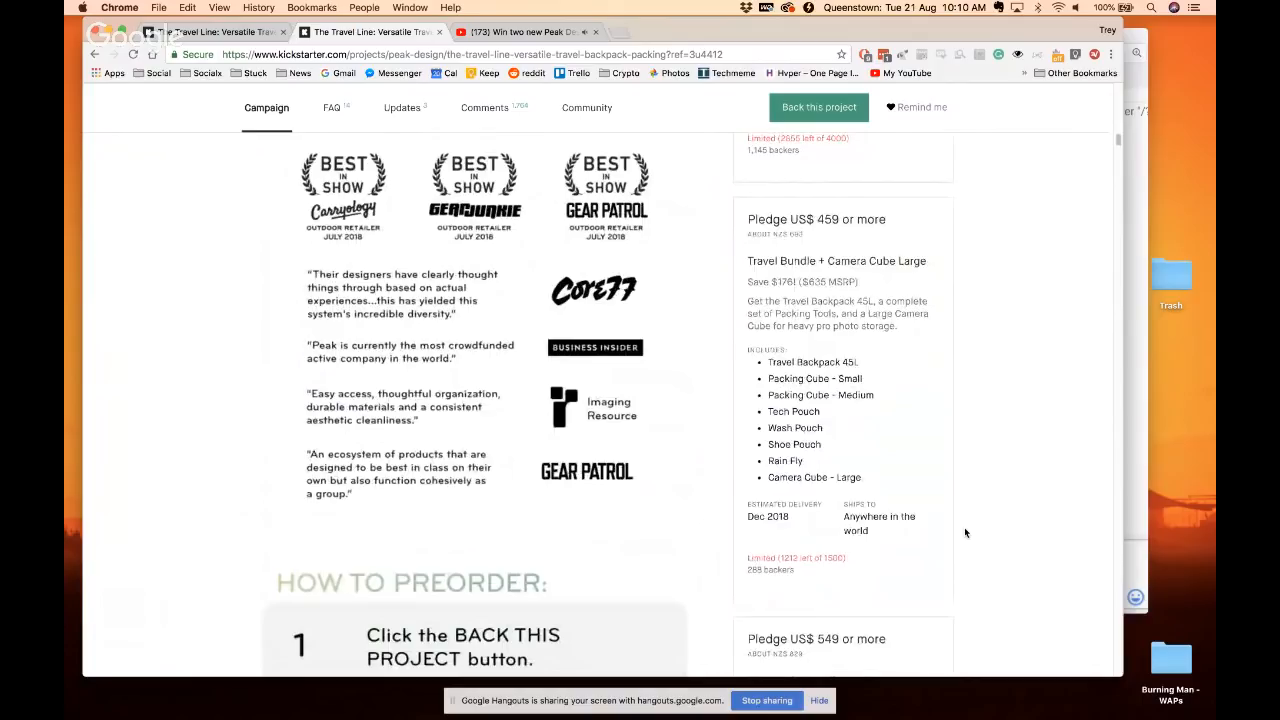
pyautogui.scroll(-3)
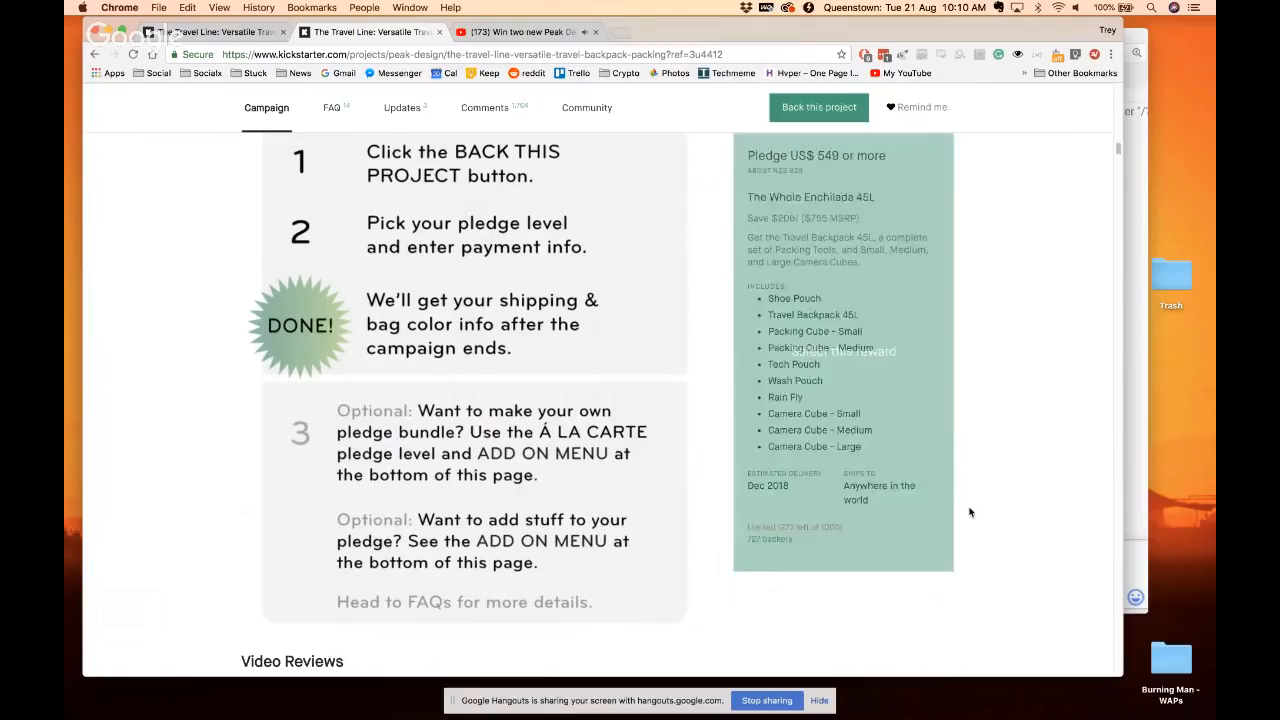
pyautogui.scroll(-3)
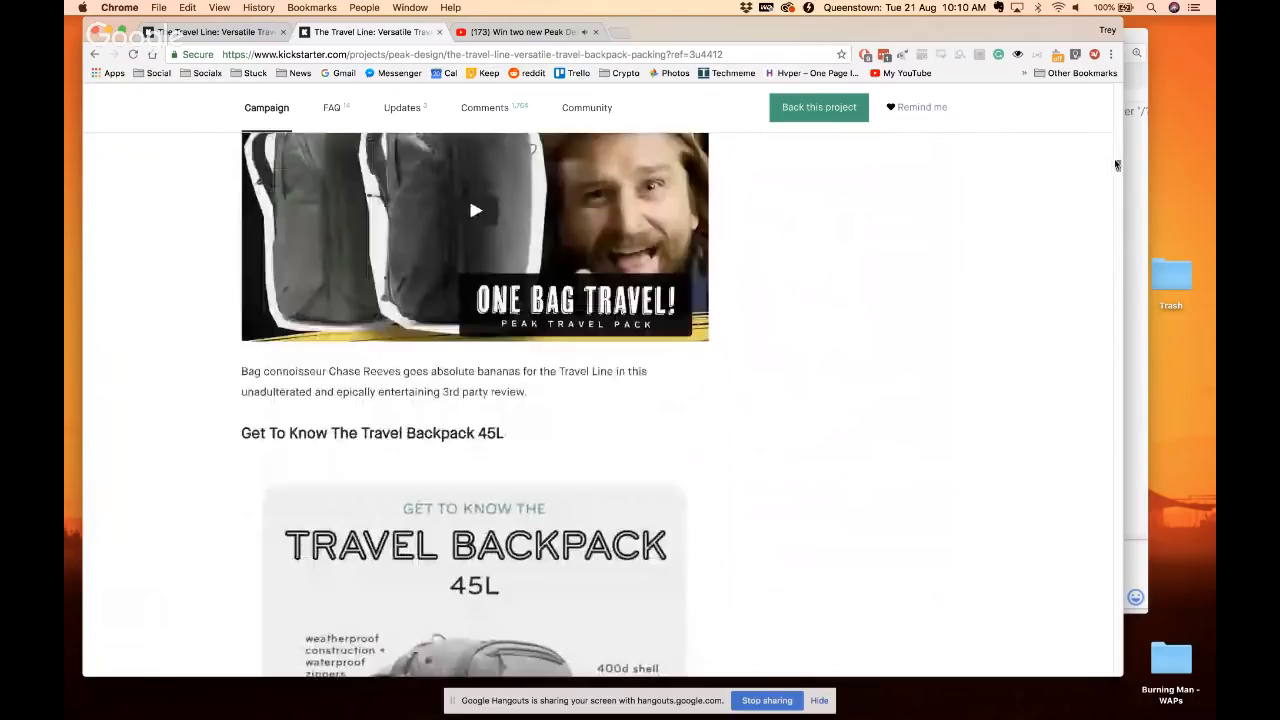
# Scroll through the Travel Backpack and camera cube load-outs to the Camera Cubes small/medium/large overview
pyautogui.scroll(-3)
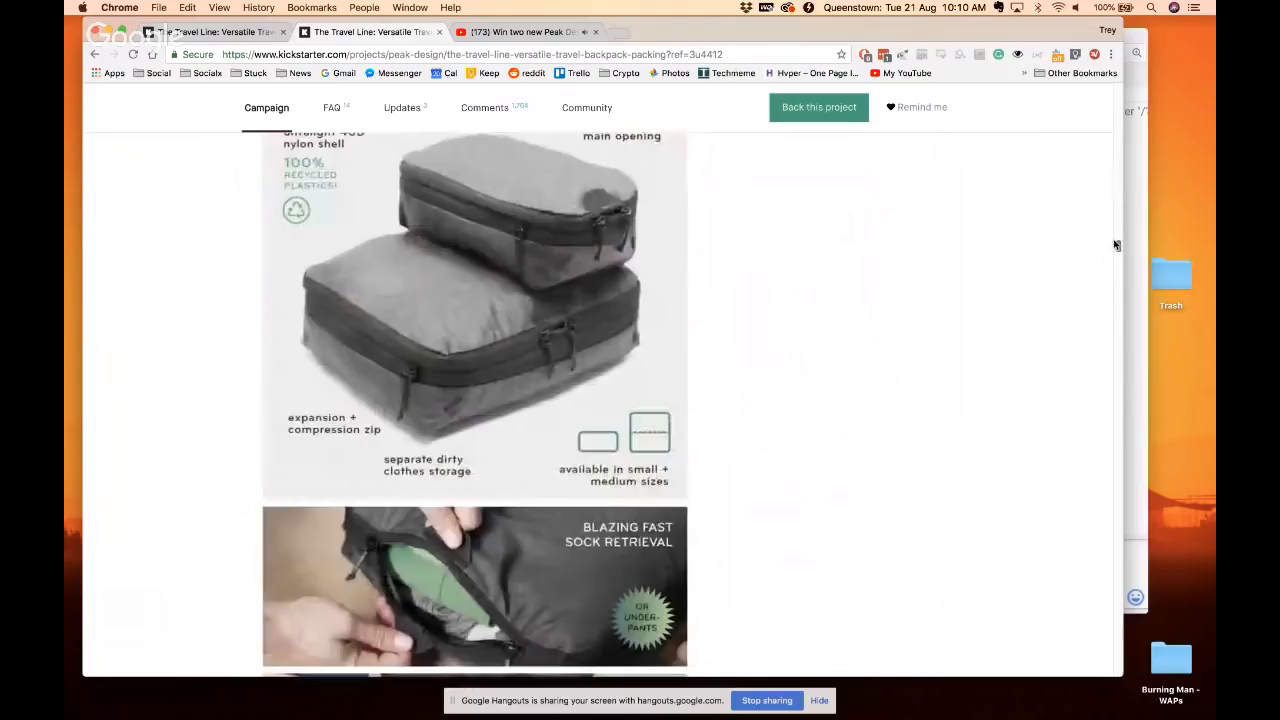
pyautogui.scroll(-3)
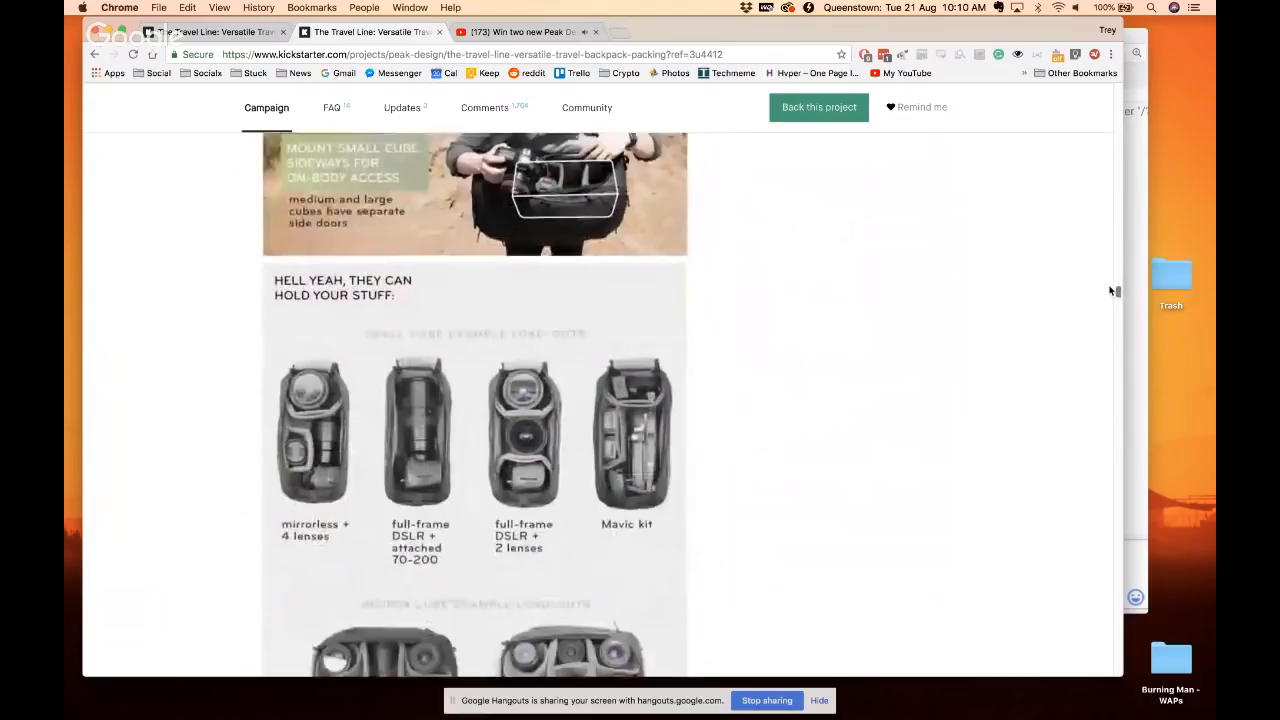
pyautogui.scroll(-3)
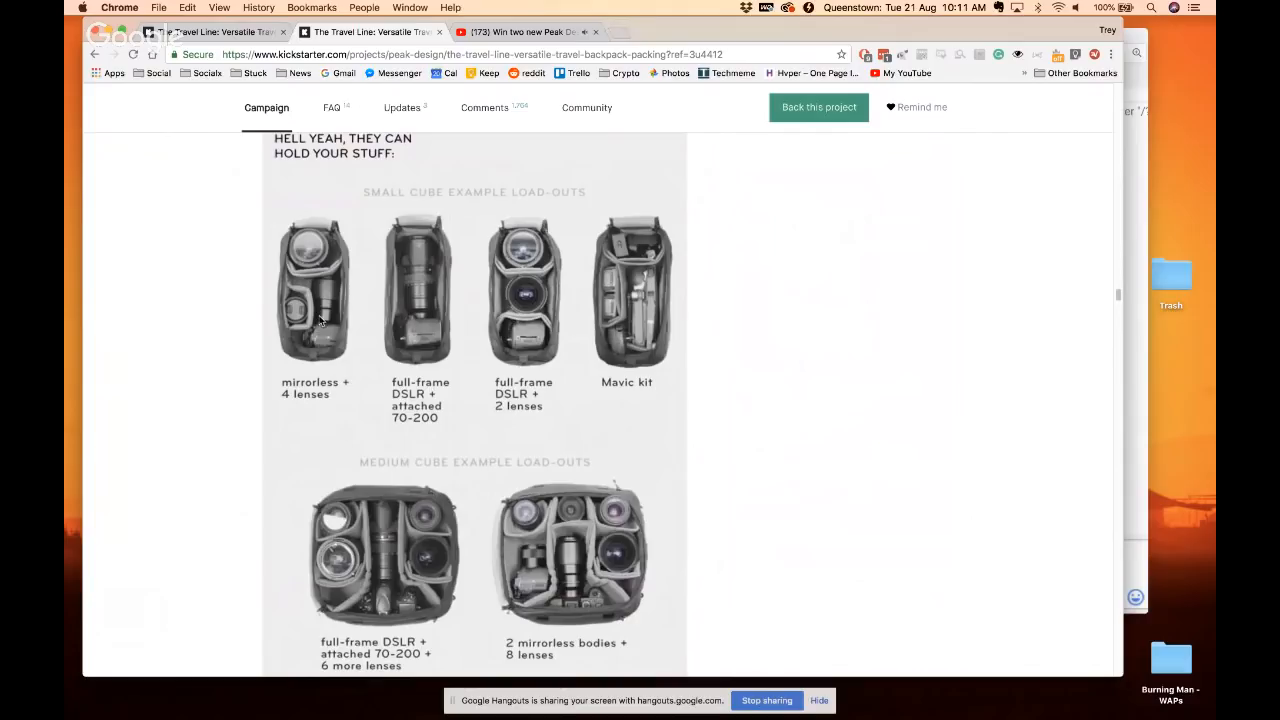
pyautogui.scroll(-3)
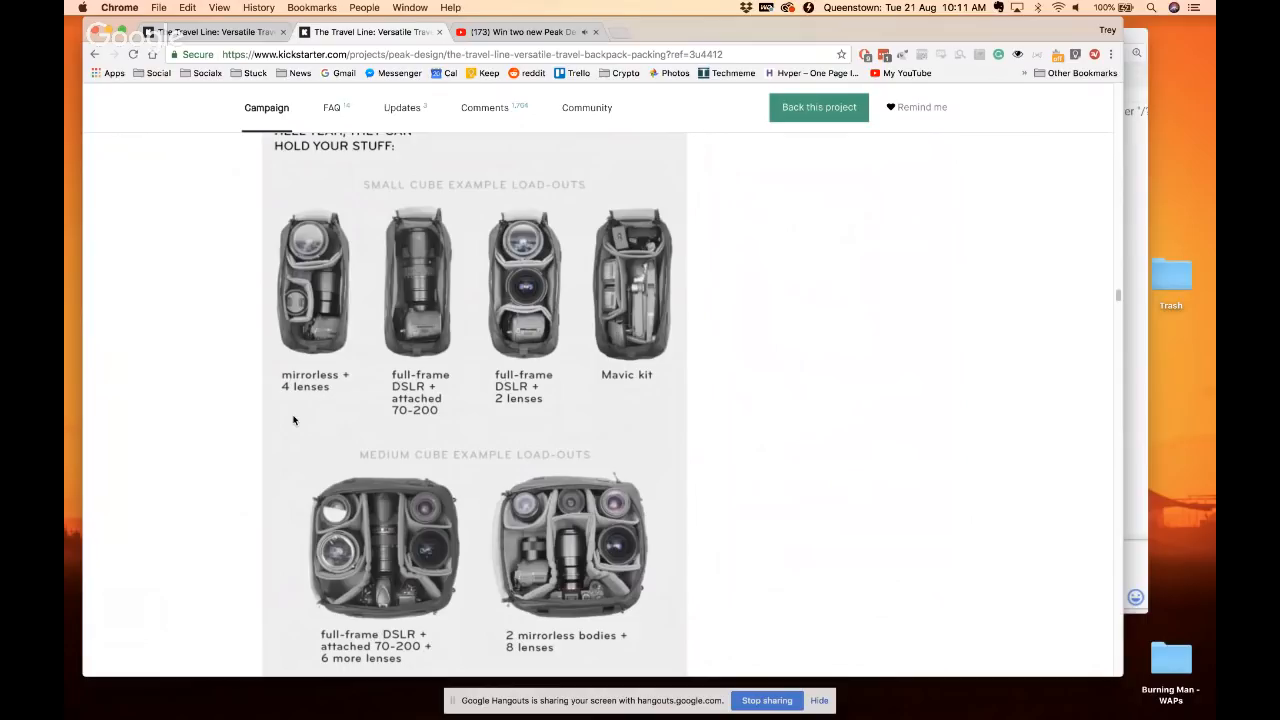
pyautogui.moveTo(709, 484)
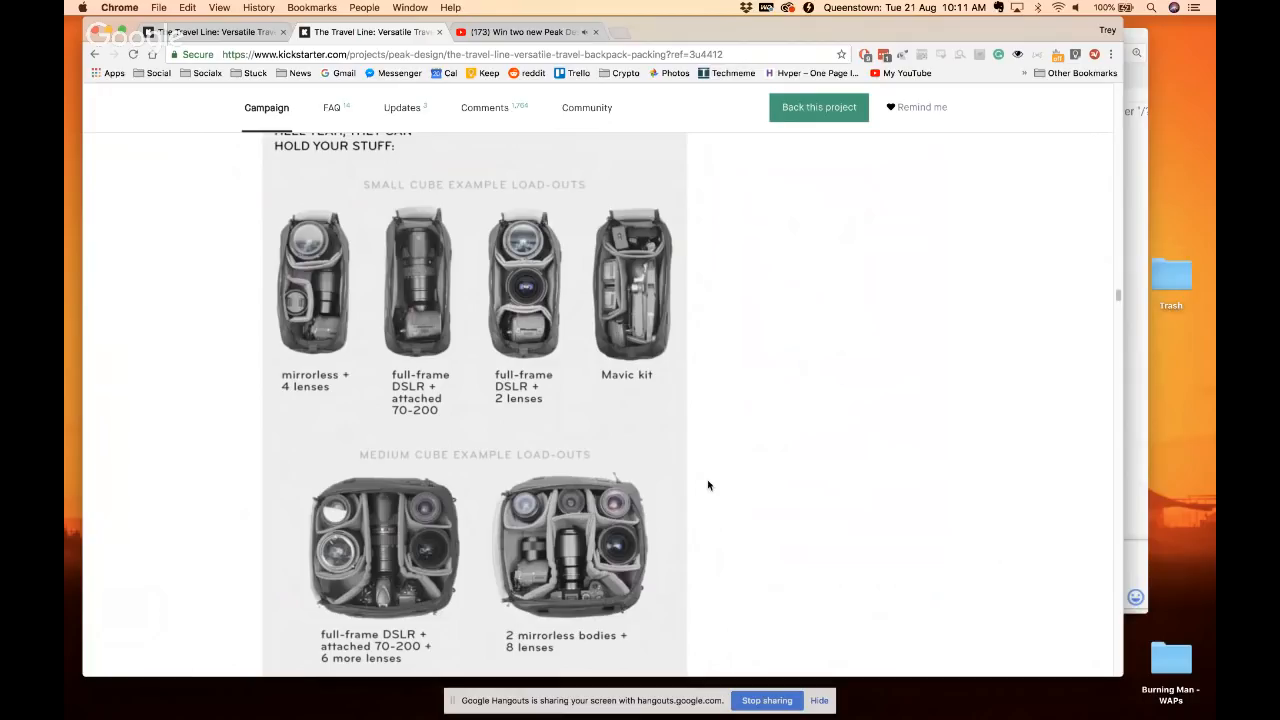
pyautogui.scroll(-3)
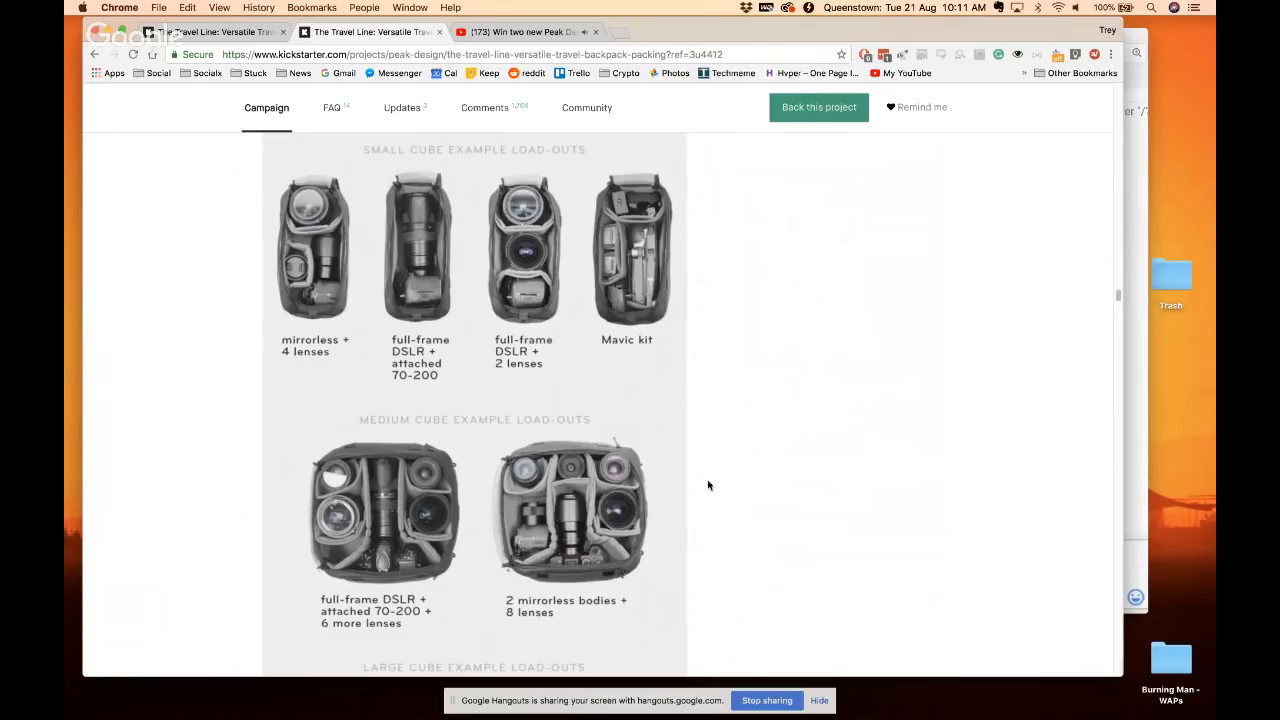
pyautogui.scroll(-3)
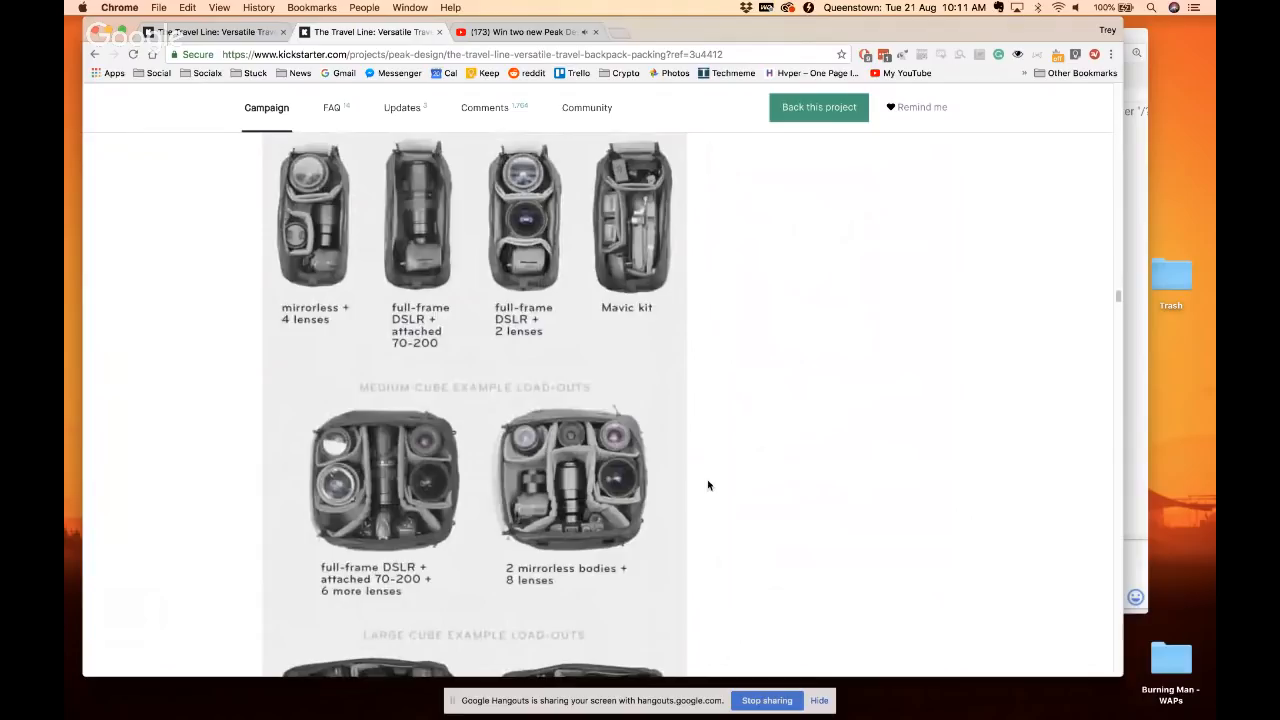
pyautogui.scroll(-3)
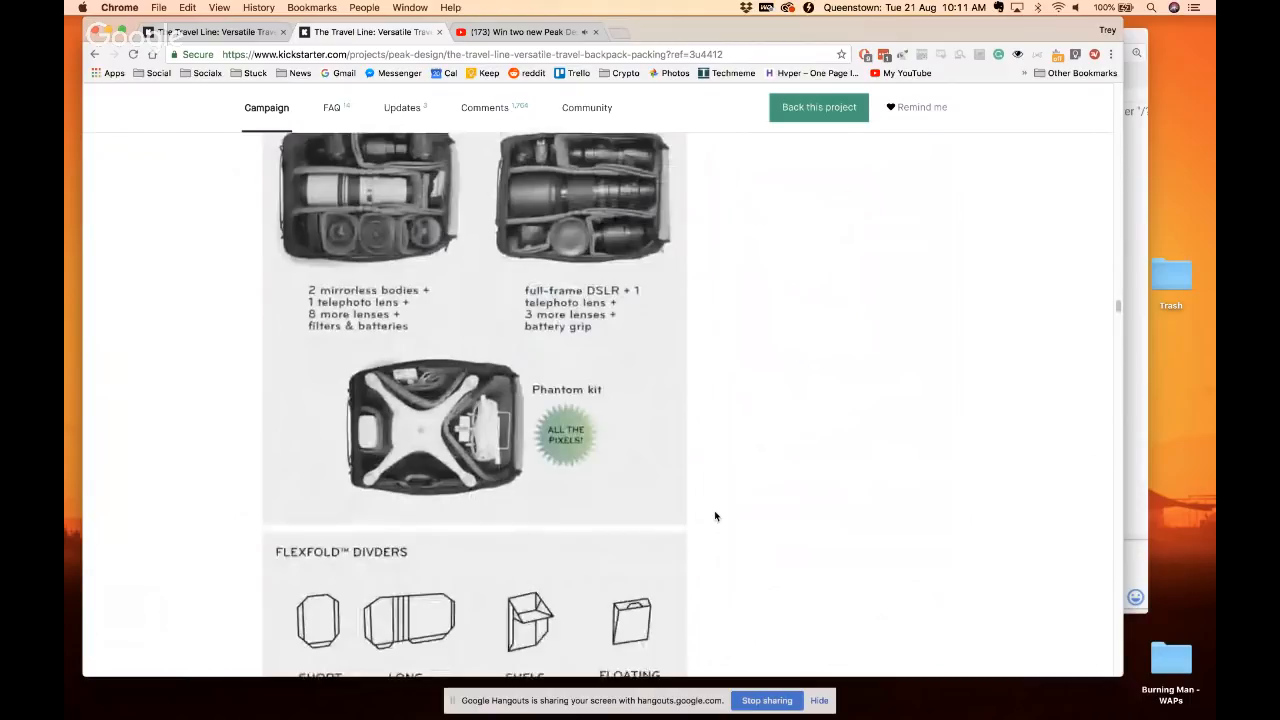
pyautogui.scroll(-3)
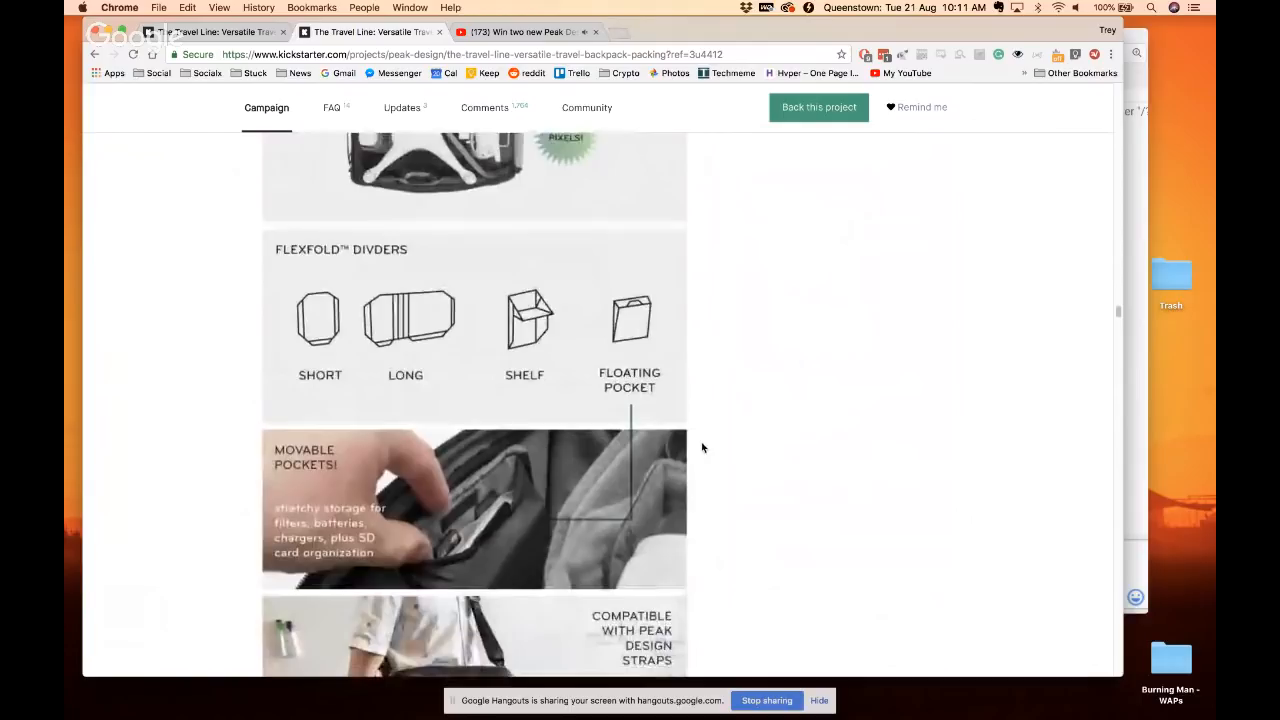
pyautogui.scroll(-3)
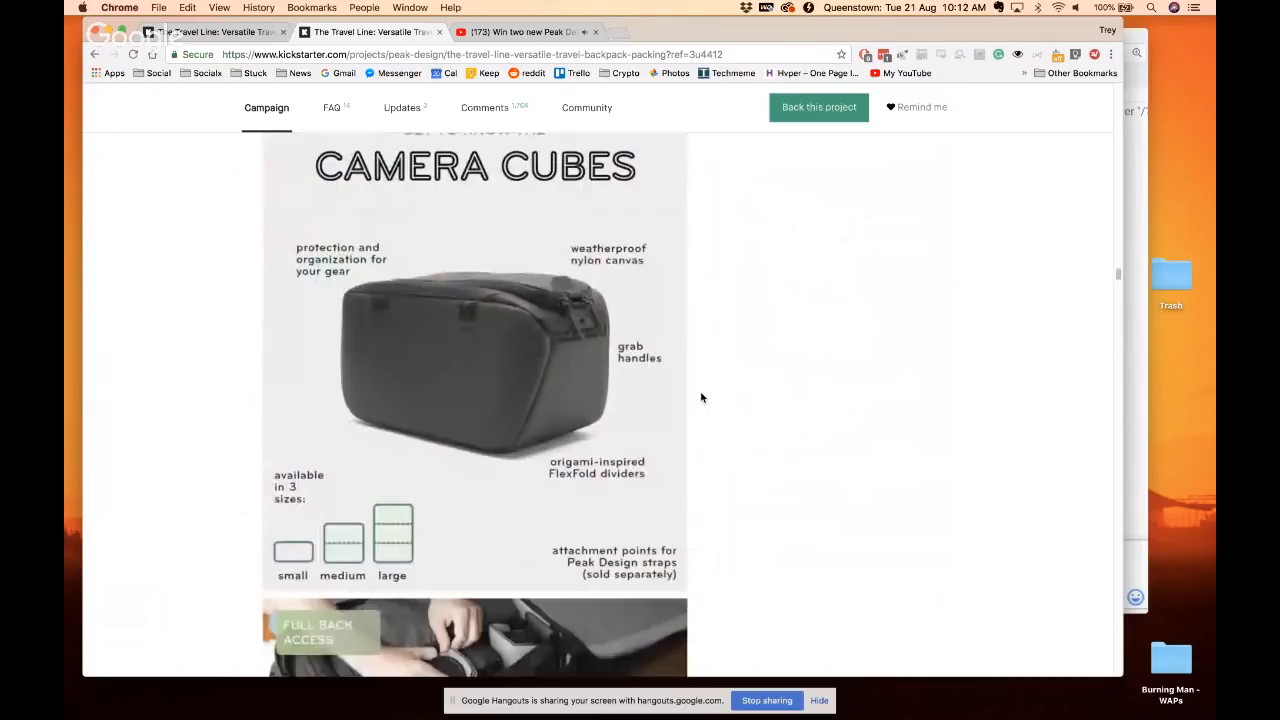
# Scroll back to the top of the campaign showing NZ$4,340,102 pledged by 7,614 backers
pyautogui.scroll(-3)
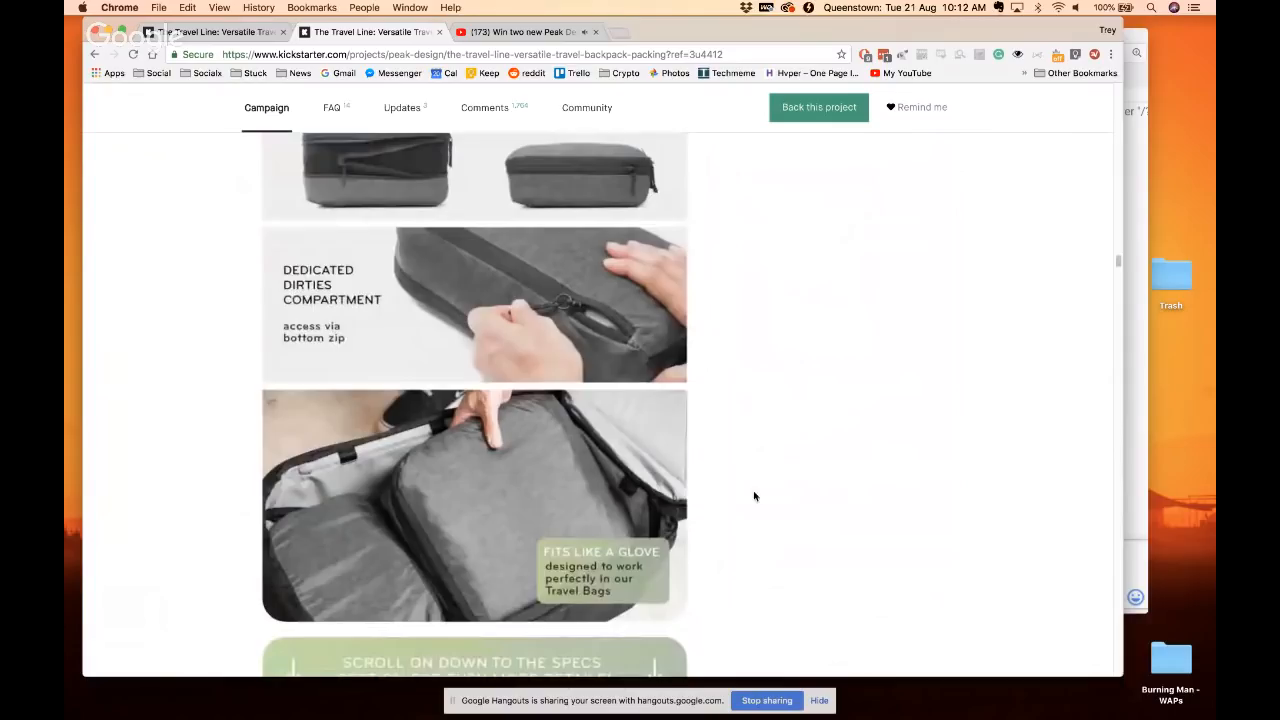
pyautogui.scroll(-3)
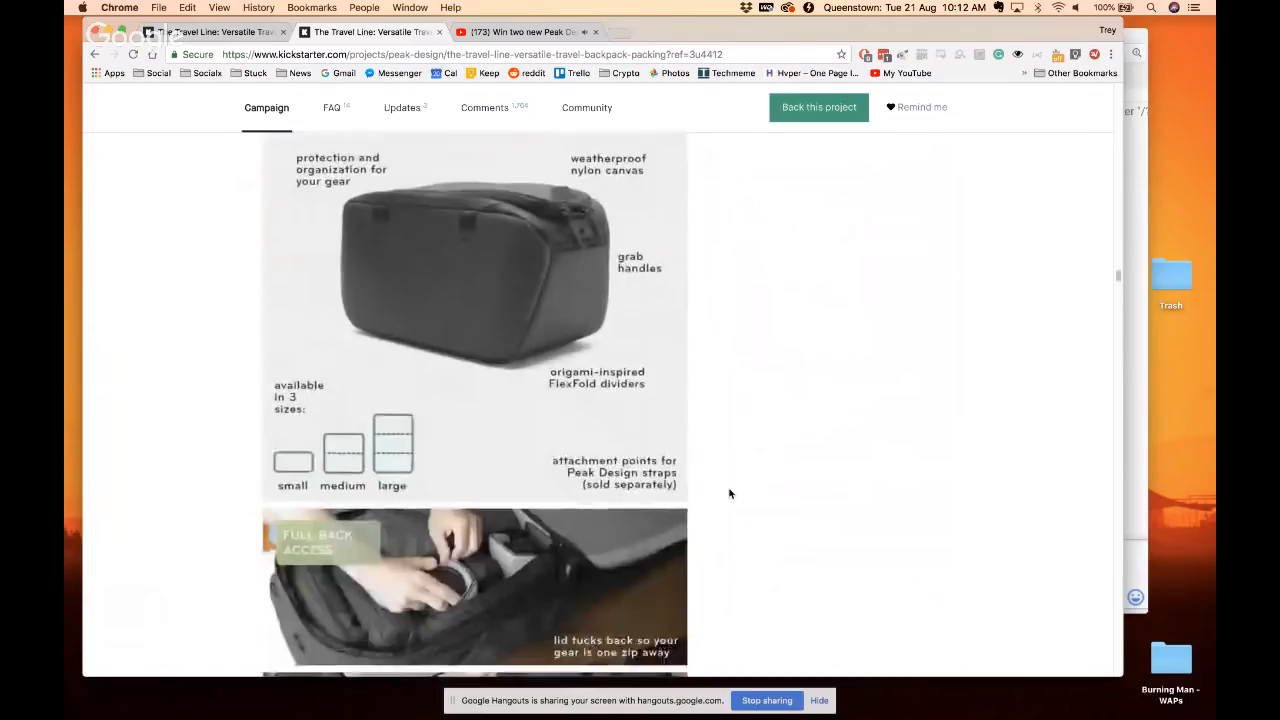
pyautogui.scroll(-3)
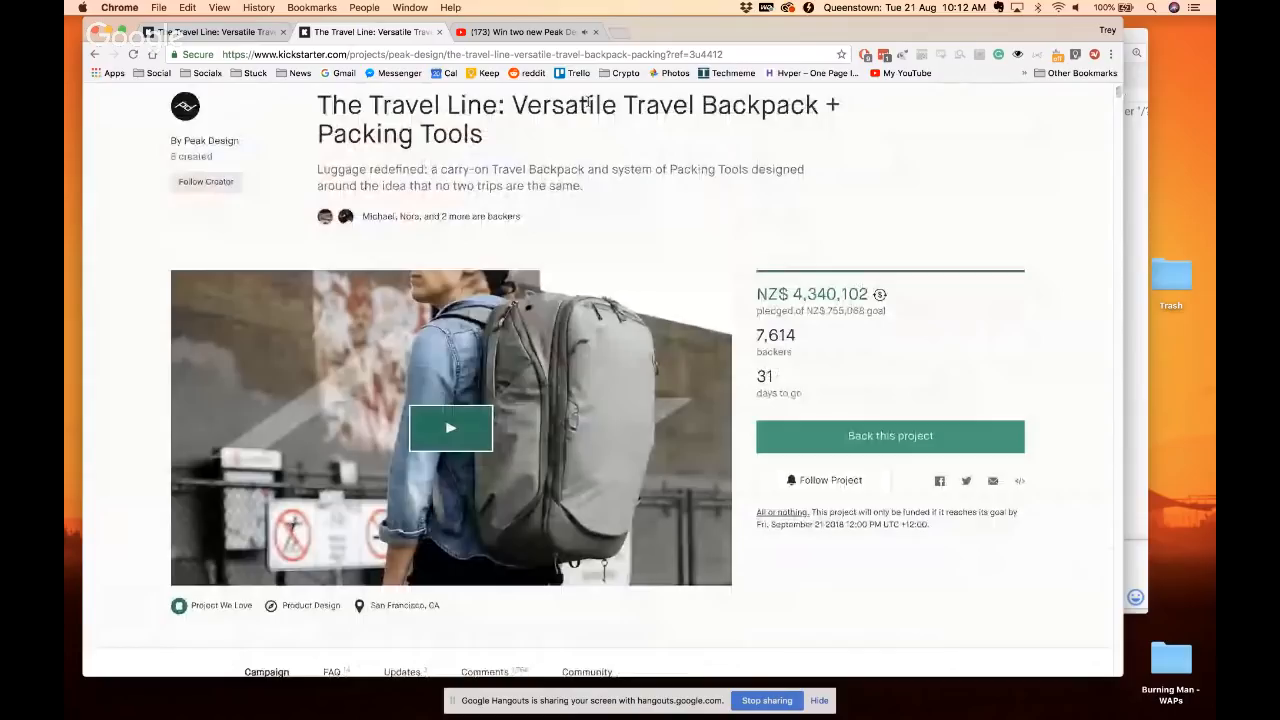
# Switch to the open YouTube tab showing the Peak Design giveaway live stream channel
pyautogui.click(540, 31)
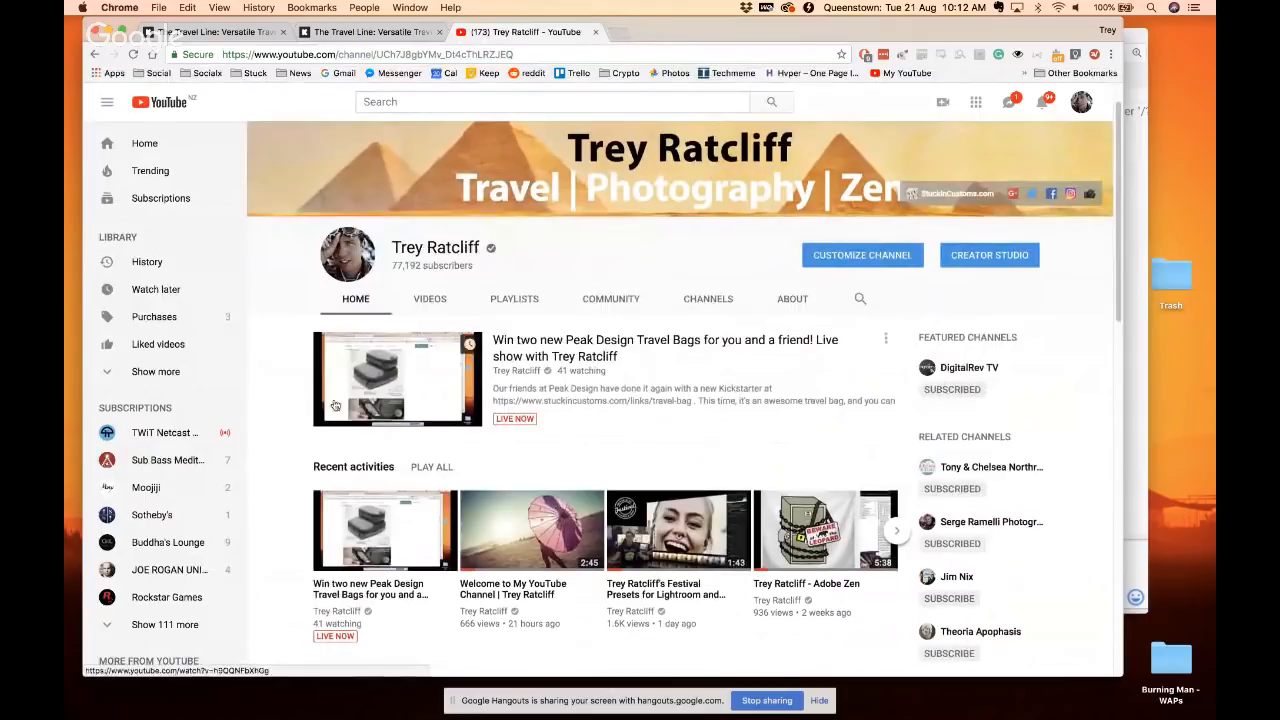
pyautogui.moveTo(266, 393)
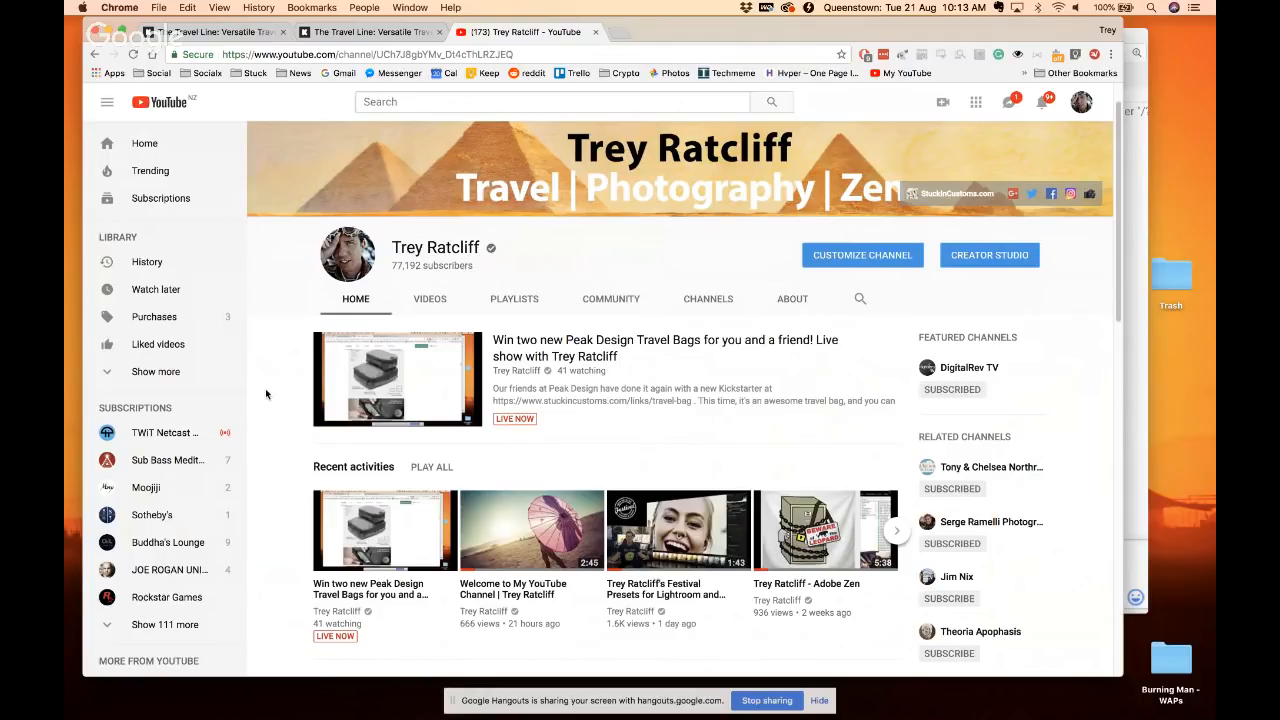
pyautogui.moveTo(446, 438)
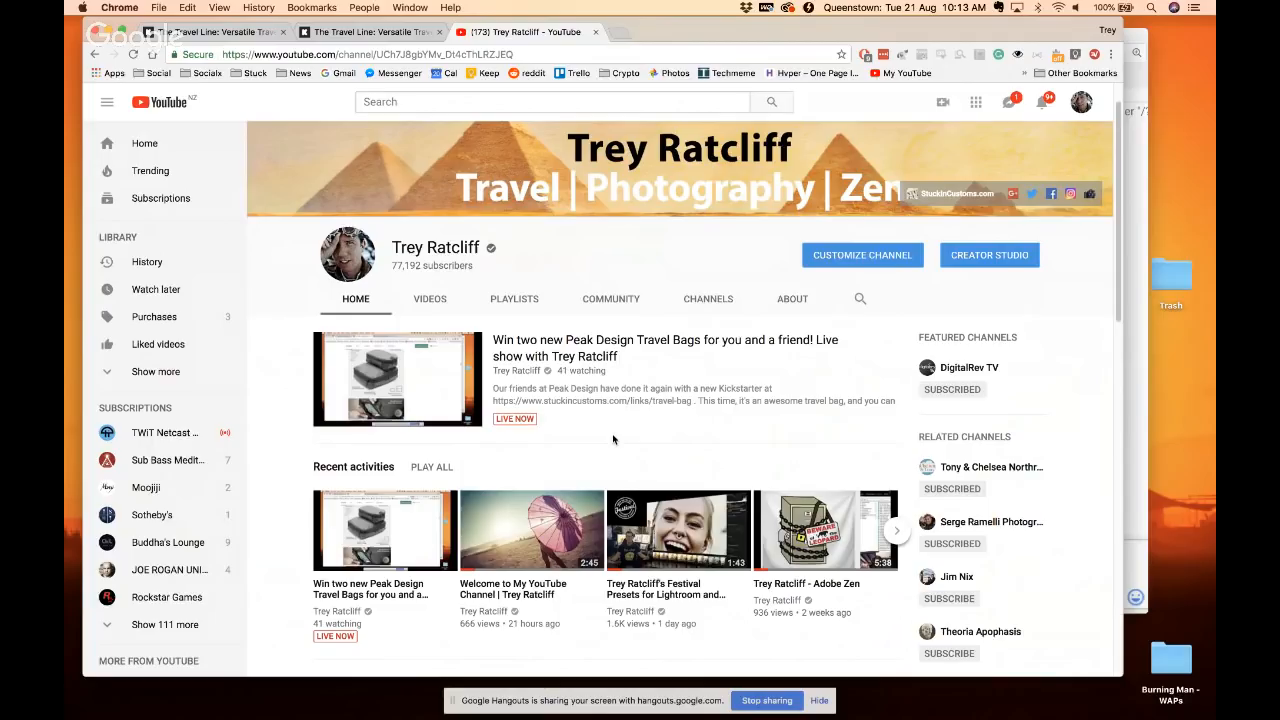
pyautogui.moveTo(686, 403)
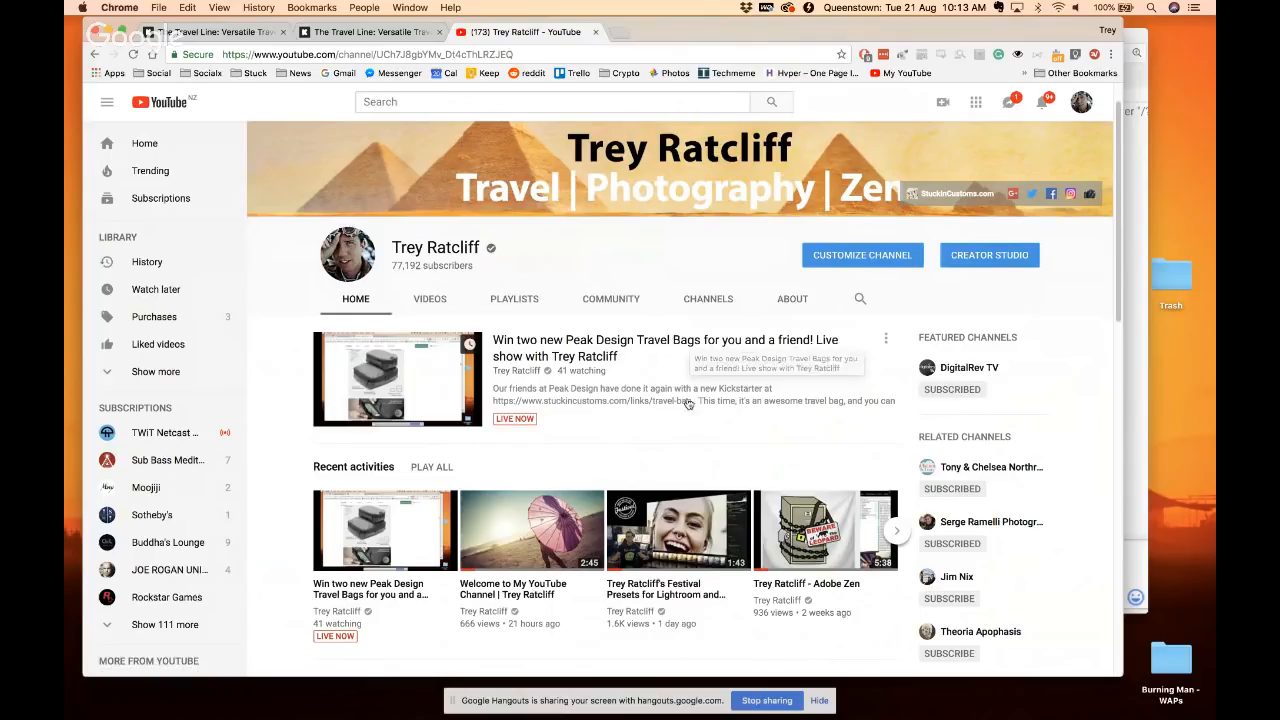
pyautogui.scroll(-3)
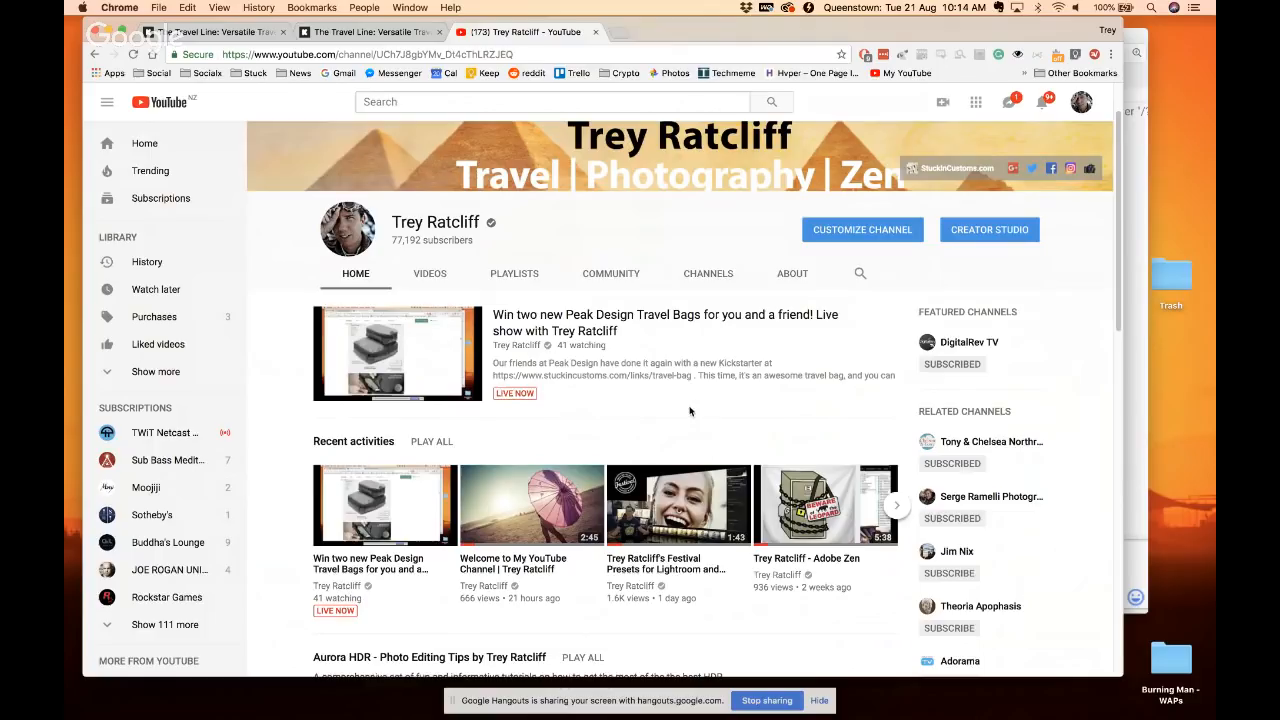
pyautogui.moveTo(622, 357)
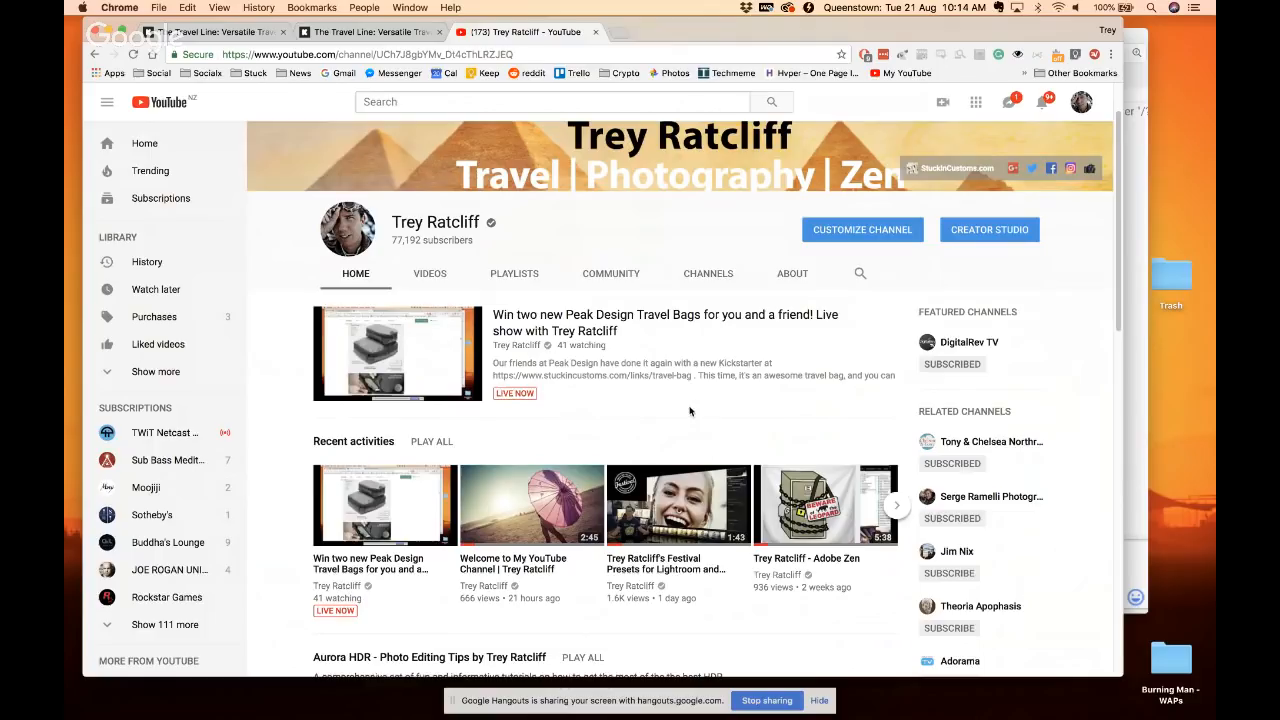